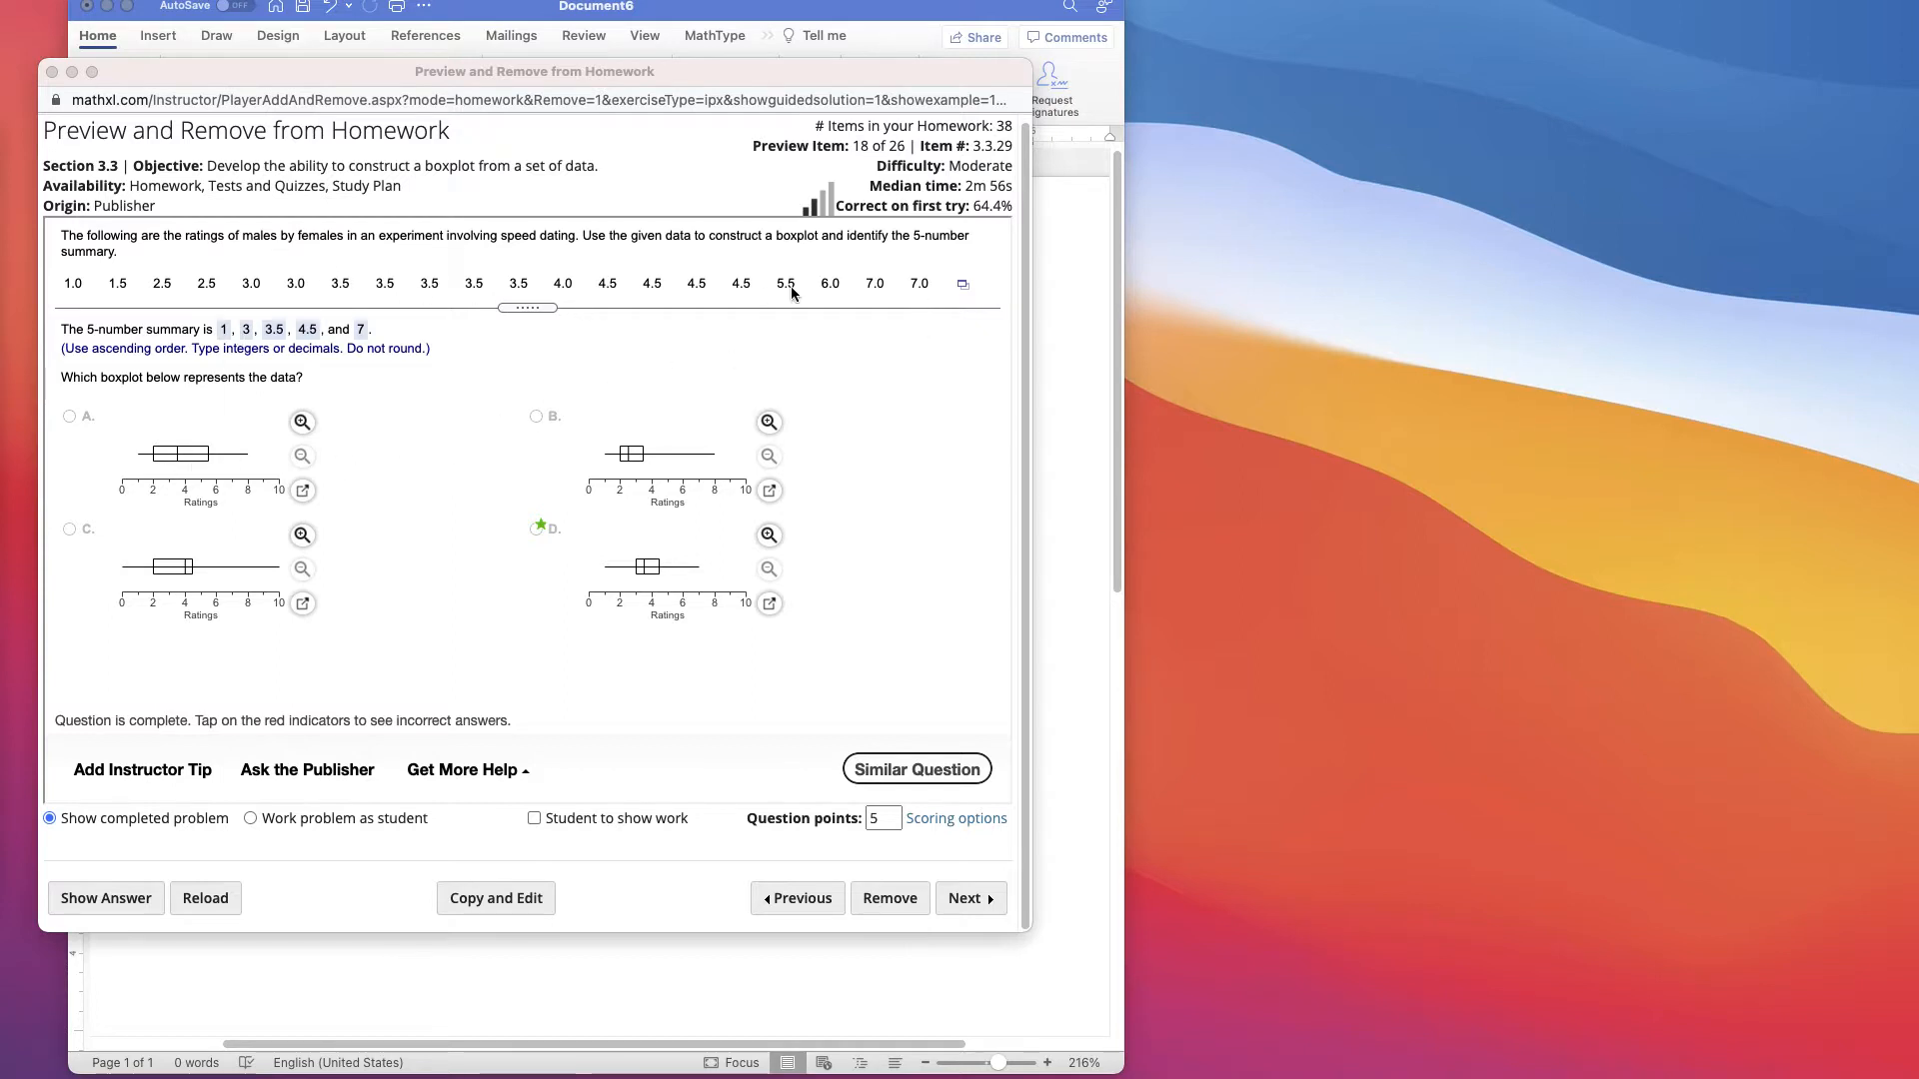
- Send the speed-dating ratings data from MathXL into StatCrunch as a 20-value column
left_click(962, 284)
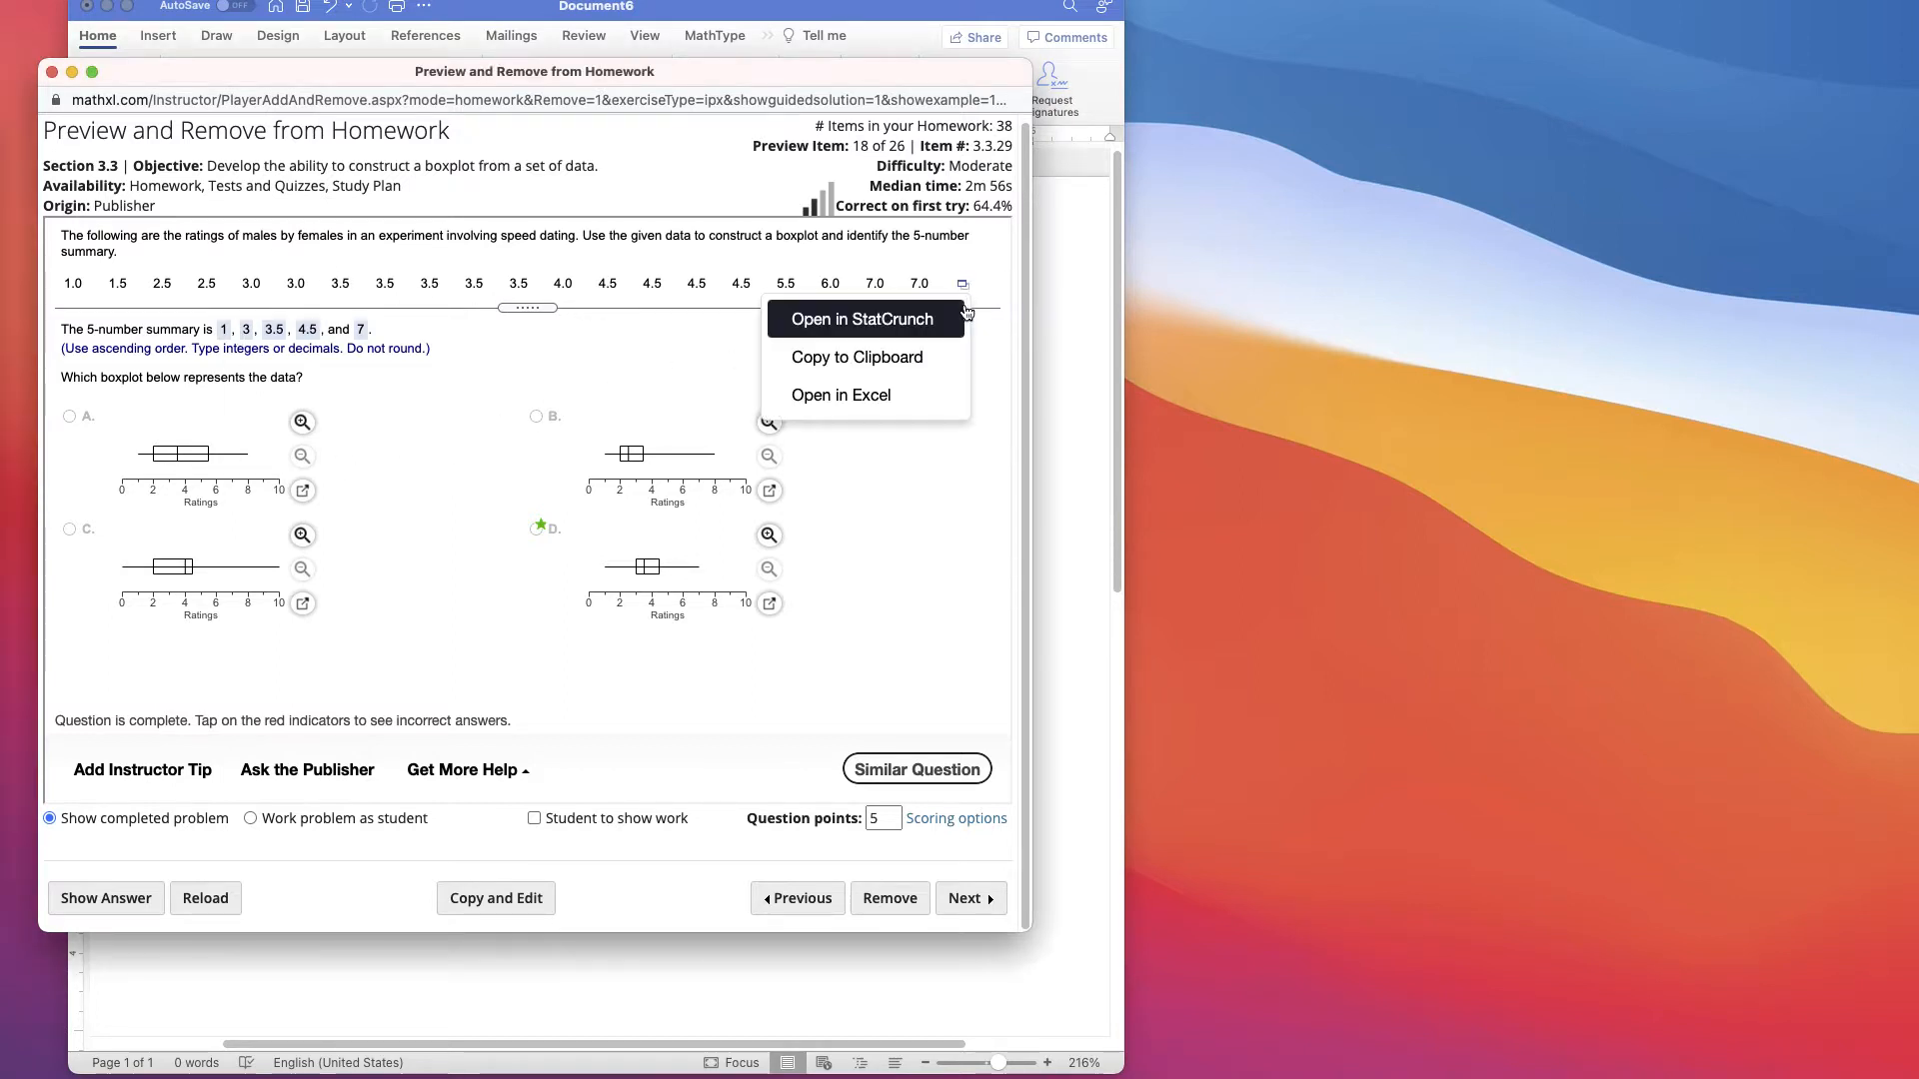
left_click(859, 318)
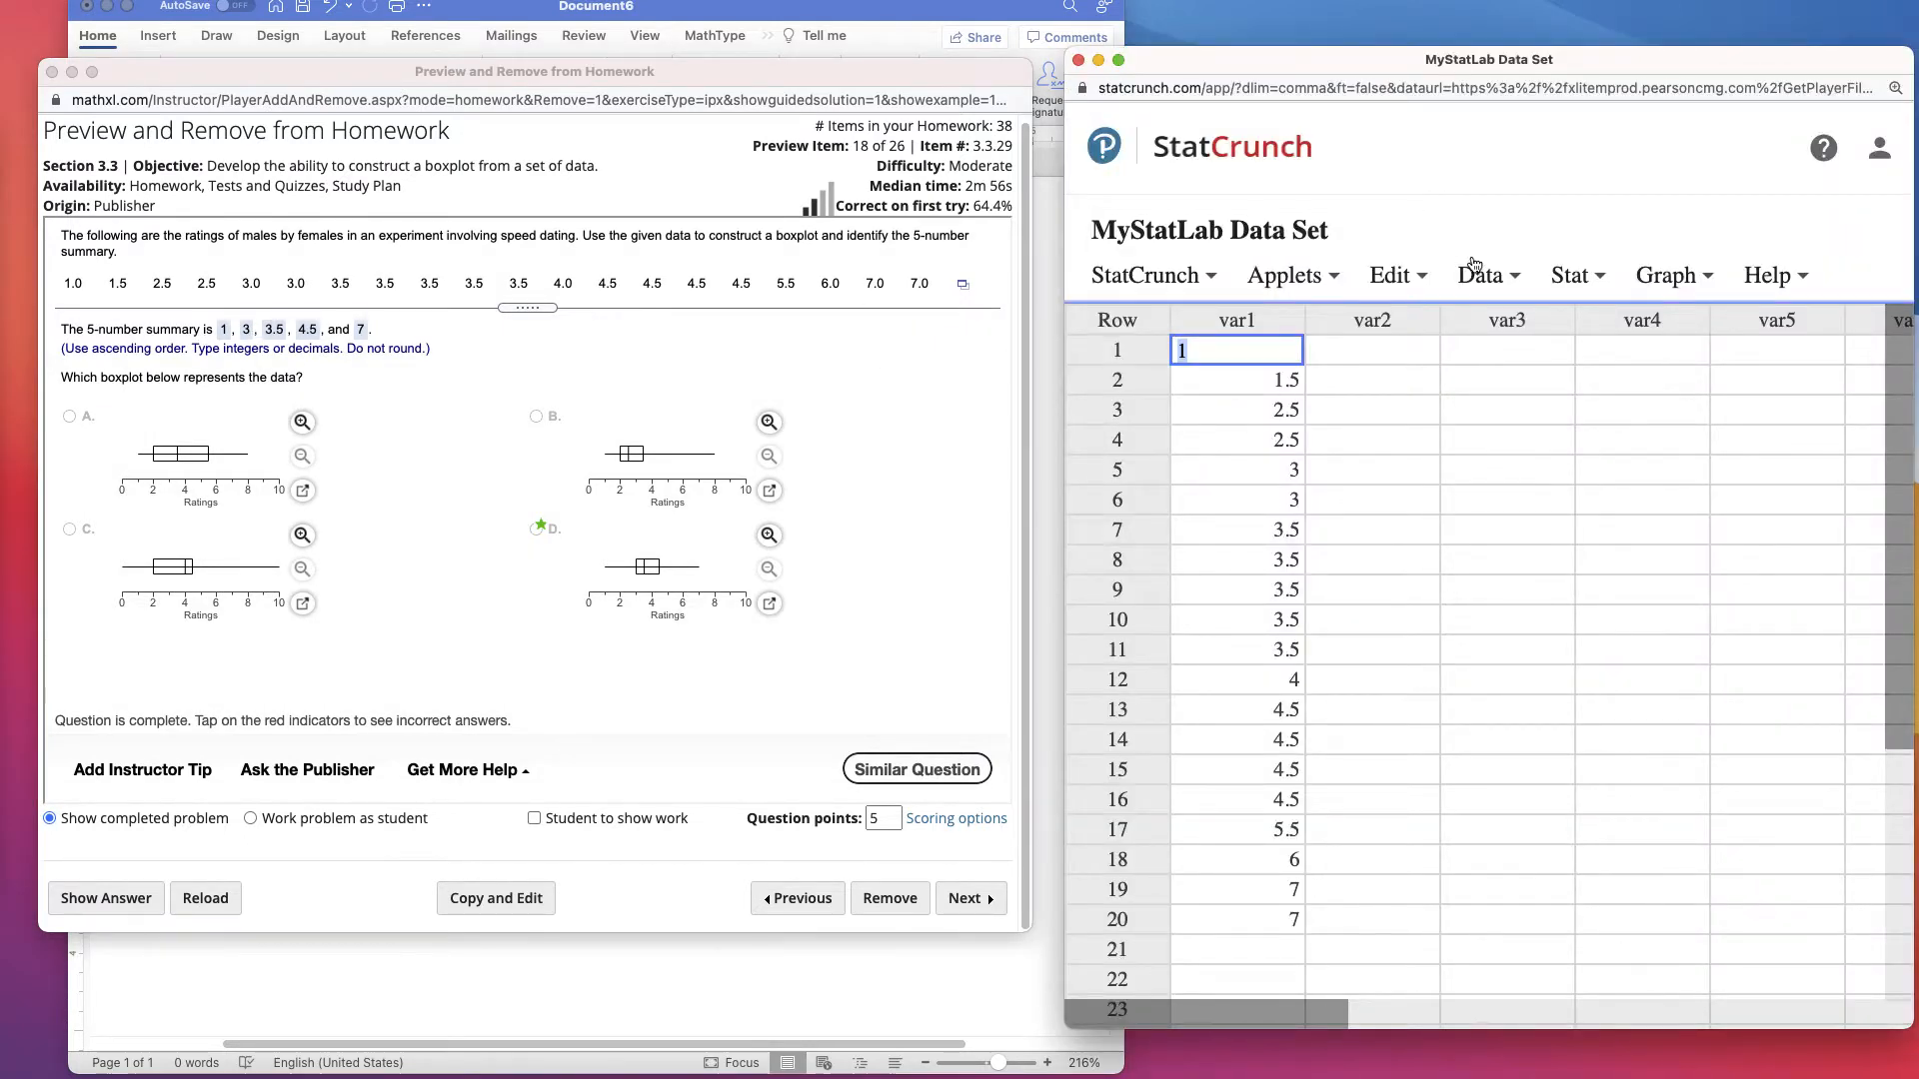
- Compute column summary statistics for var1 with IQR added (mean 3.925, median 3.5, min 1, max 7)
left_click(1571, 274)
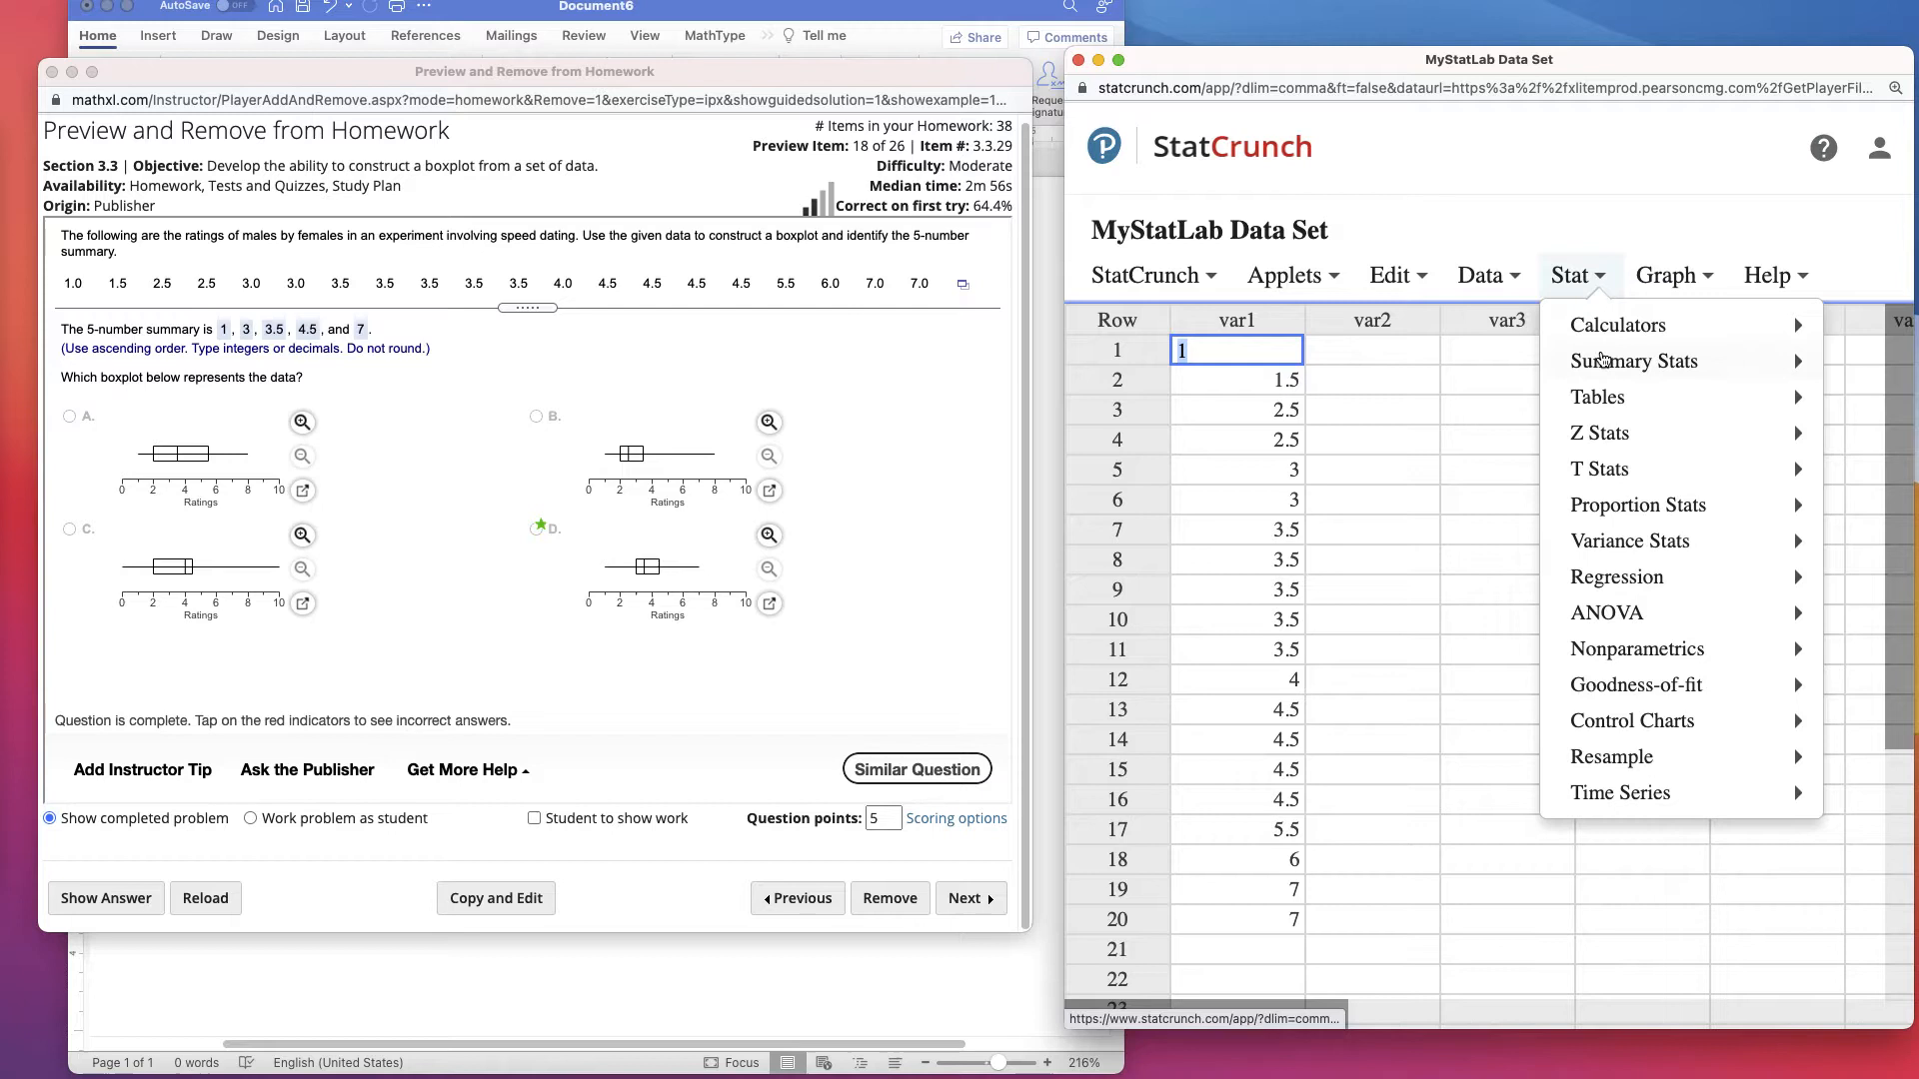
left_click(1633, 360)
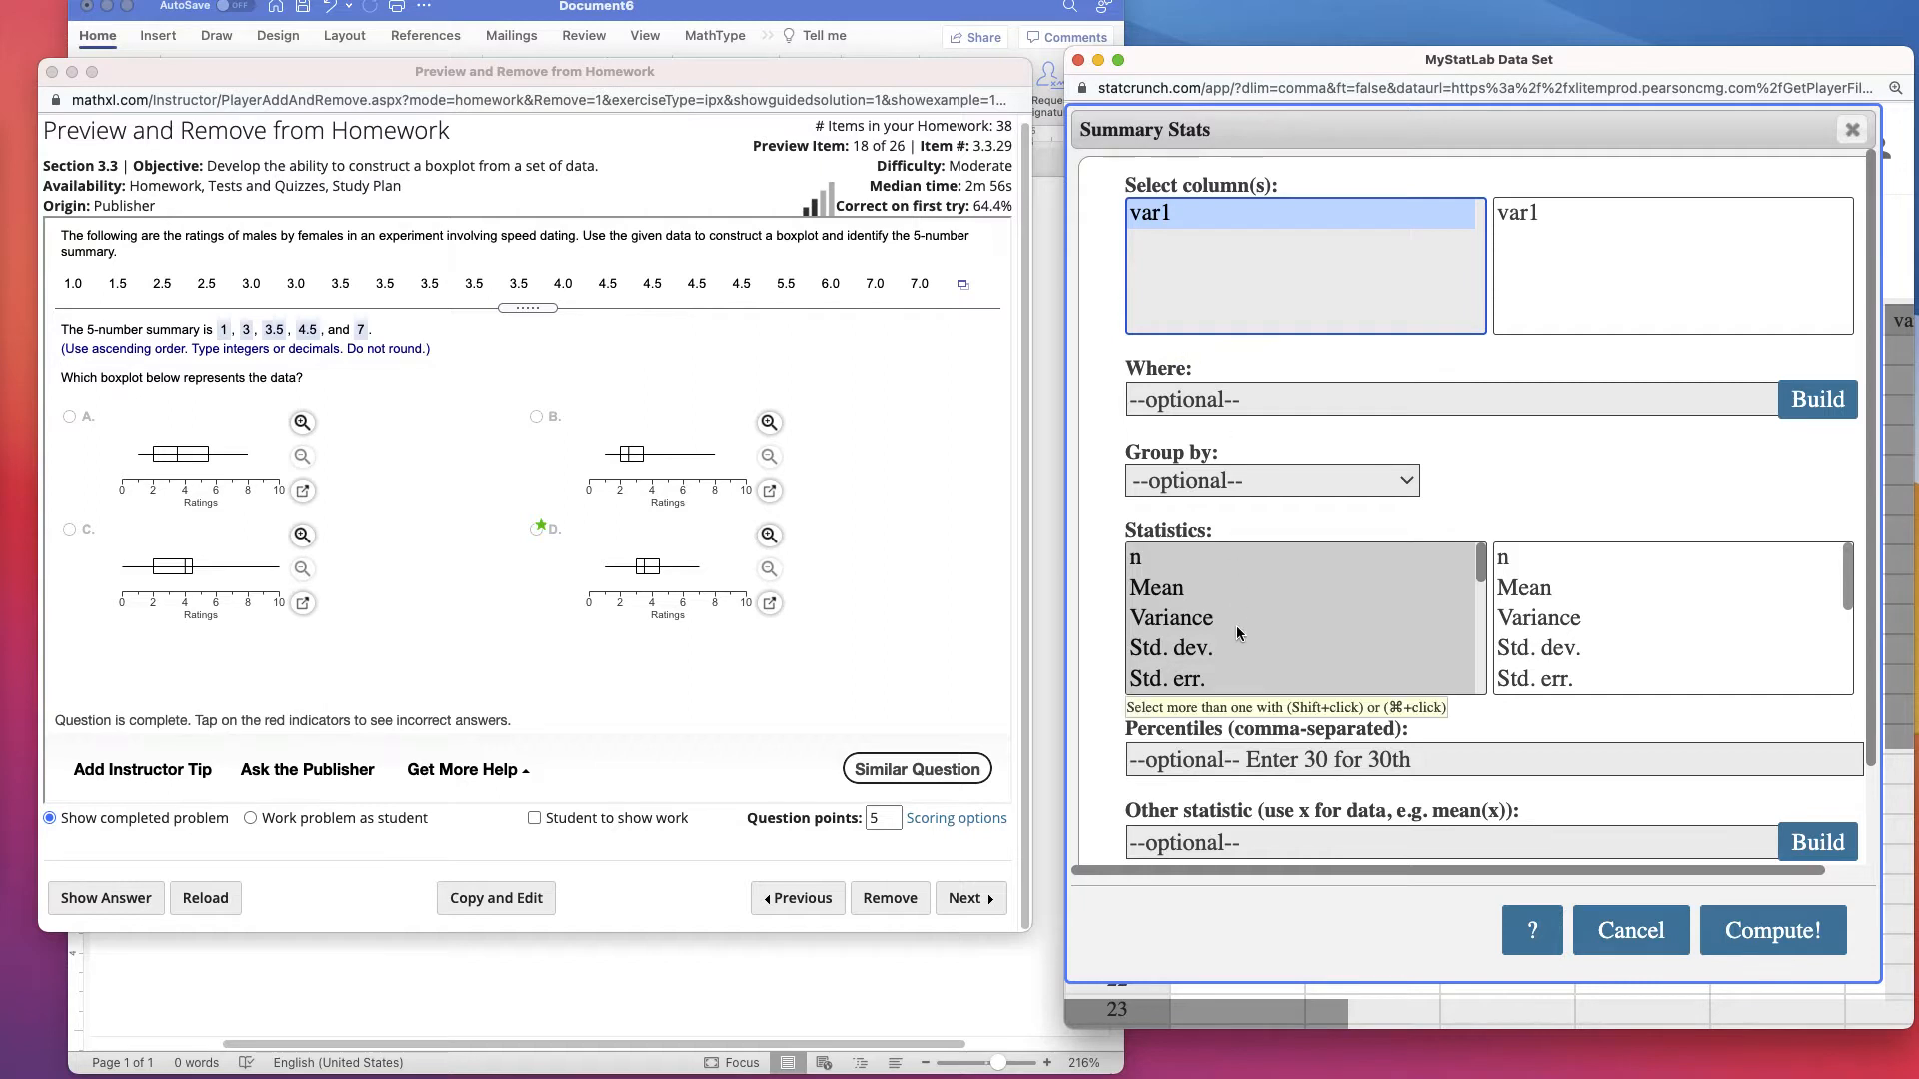
scroll("down", 3)
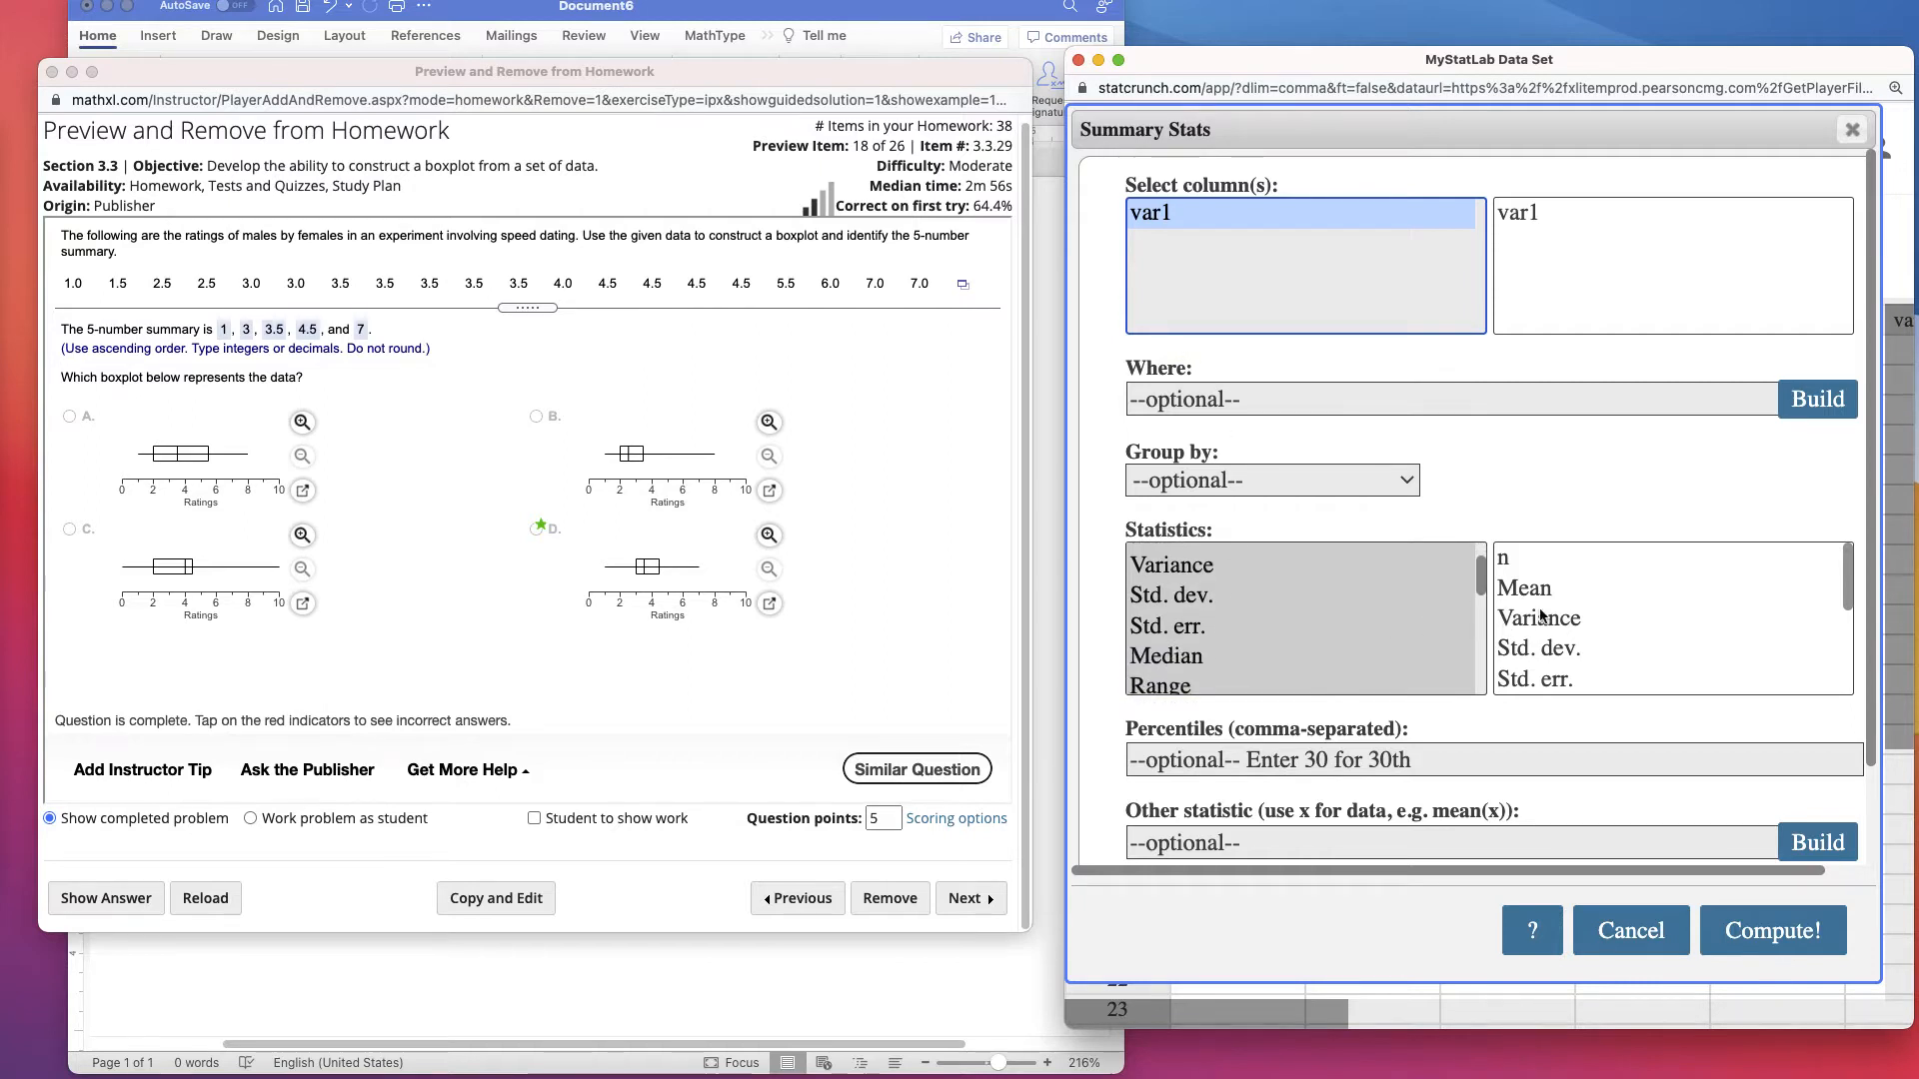
scroll("down", 3)
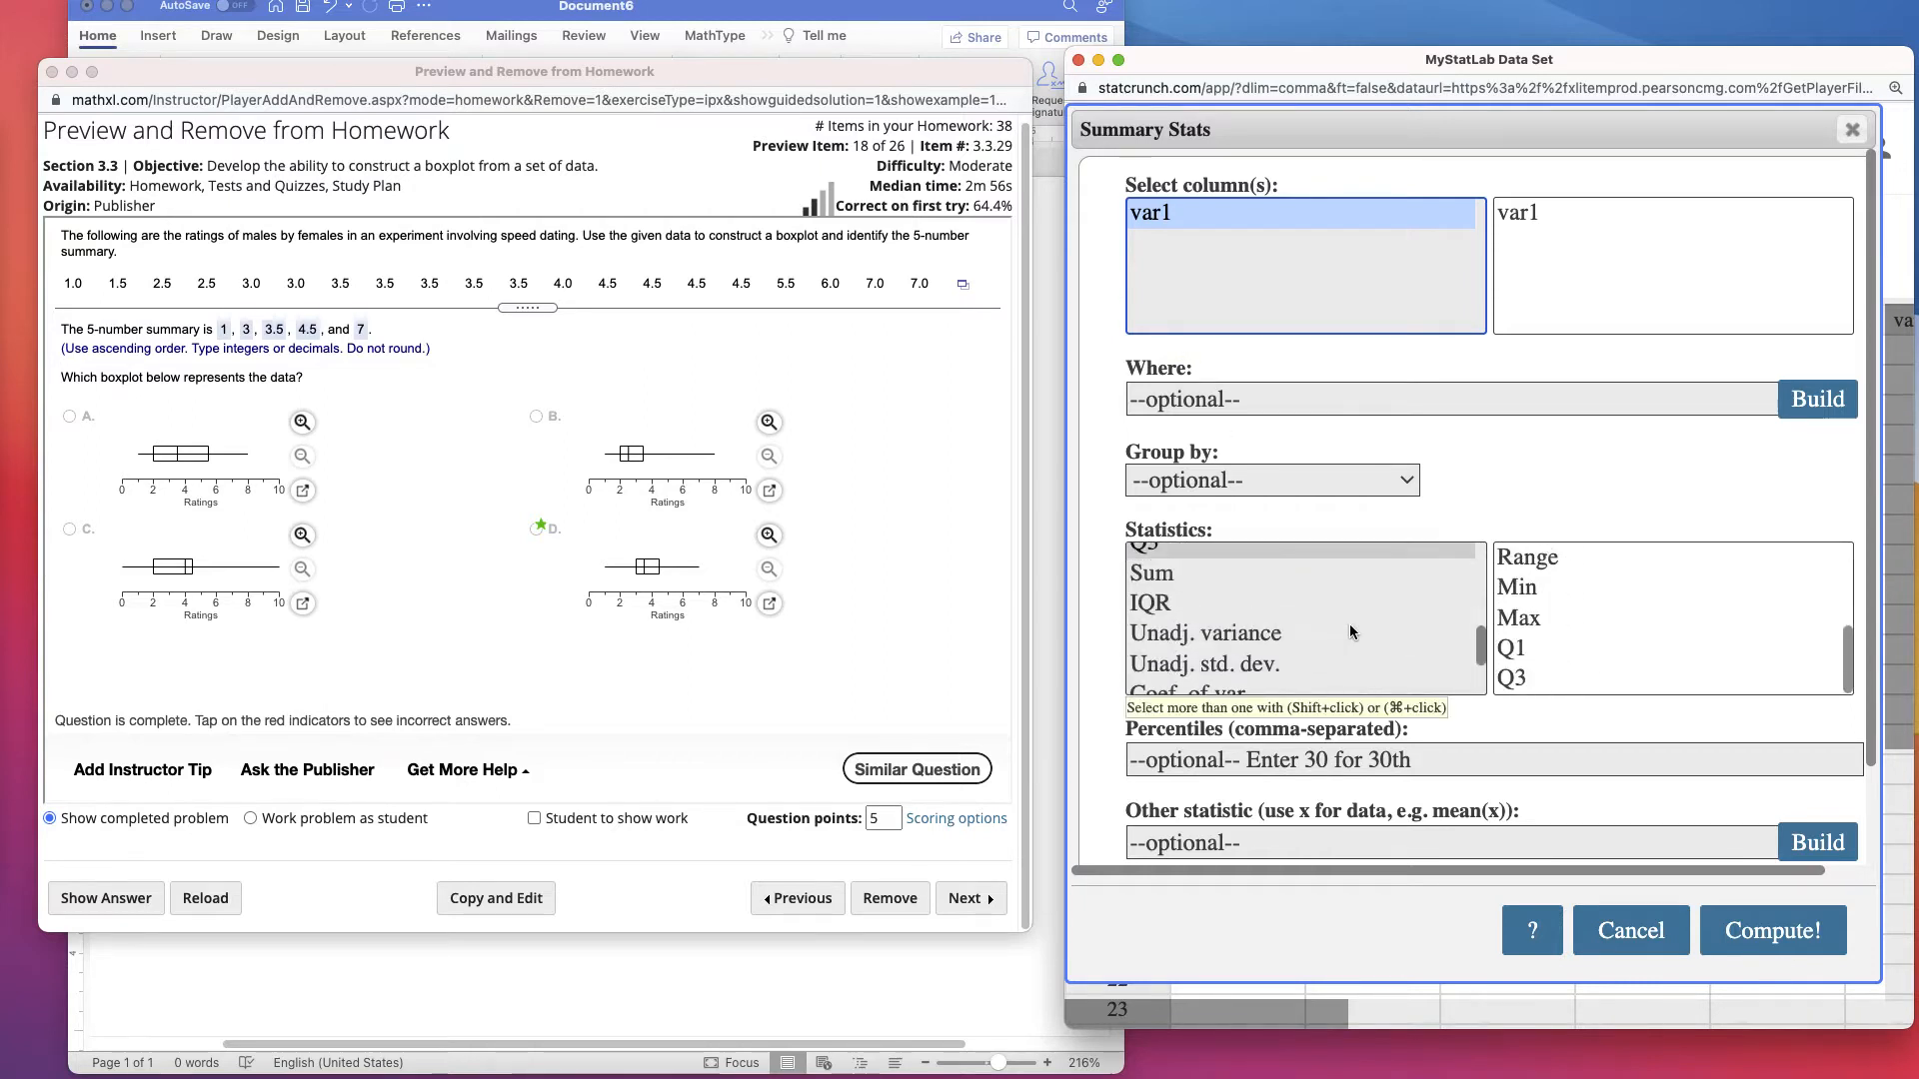
left_click(1150, 602)
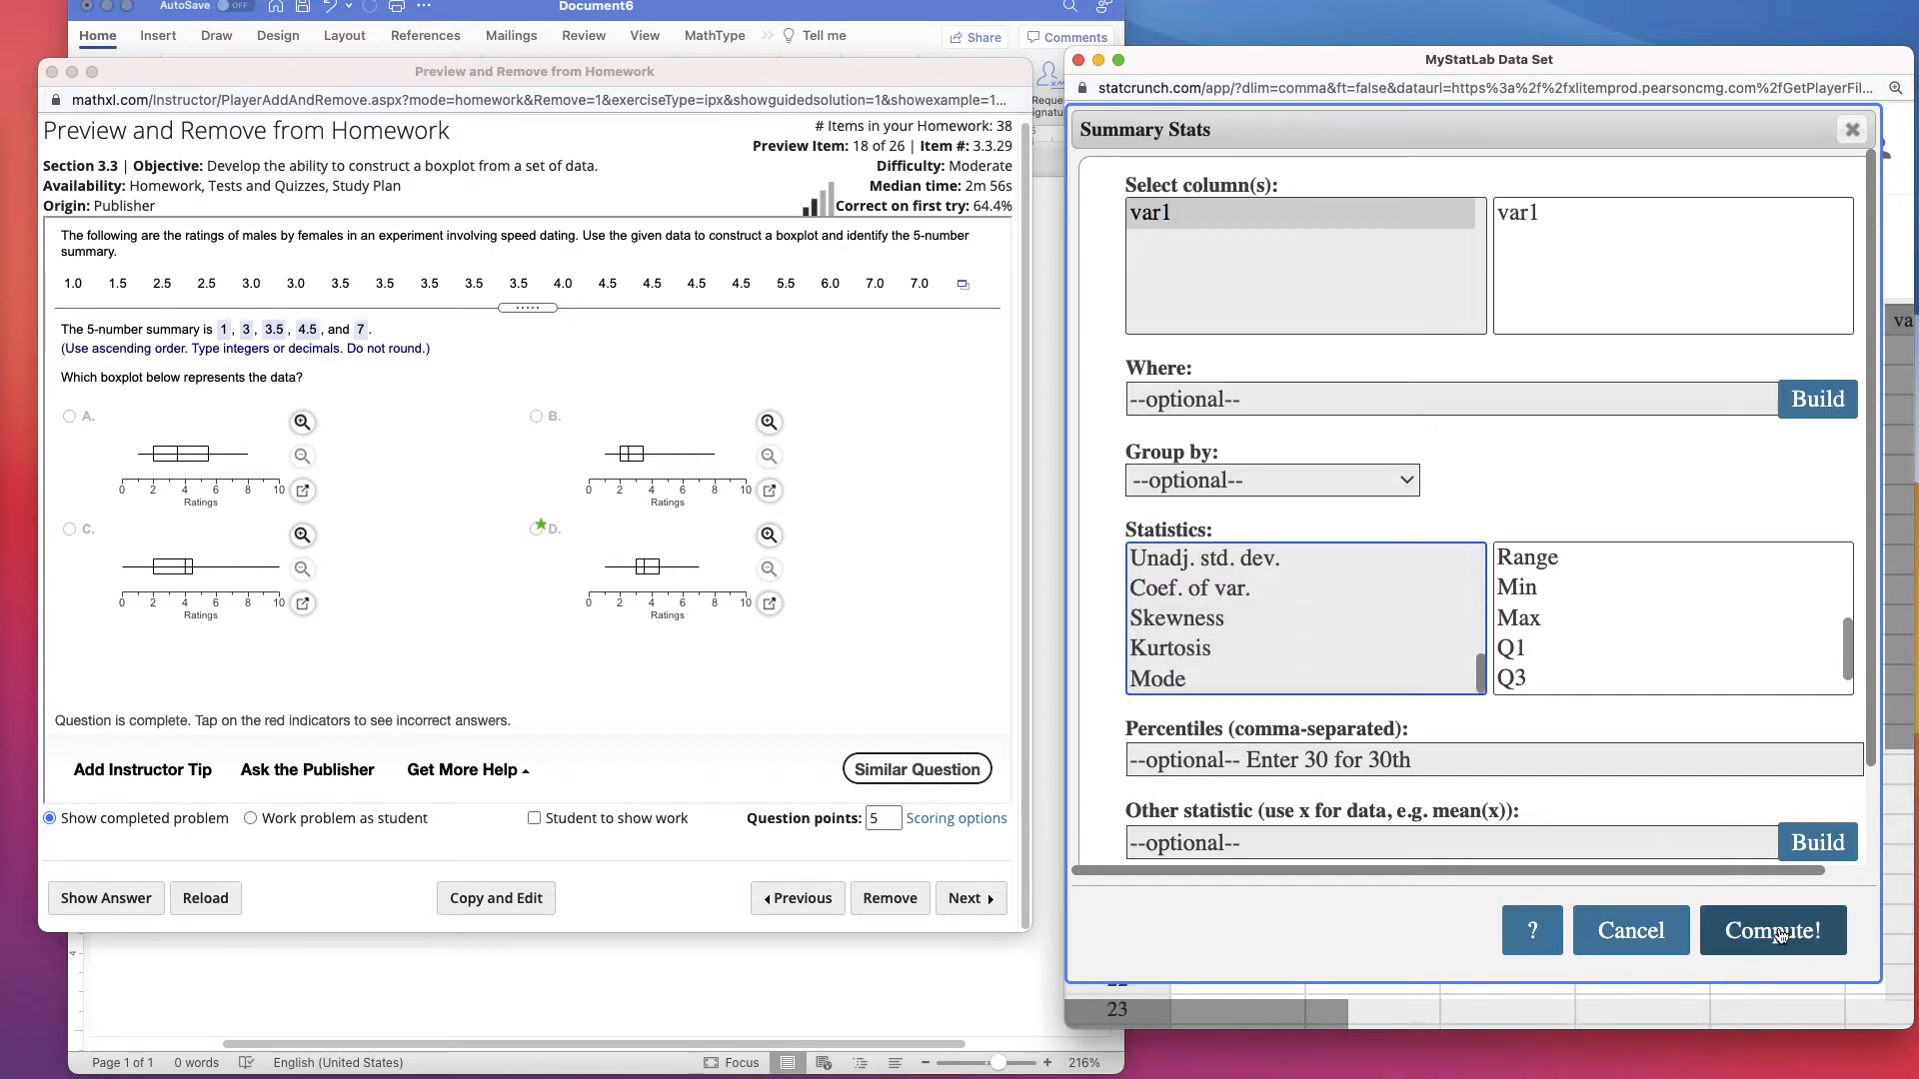
left_click(1771, 930)
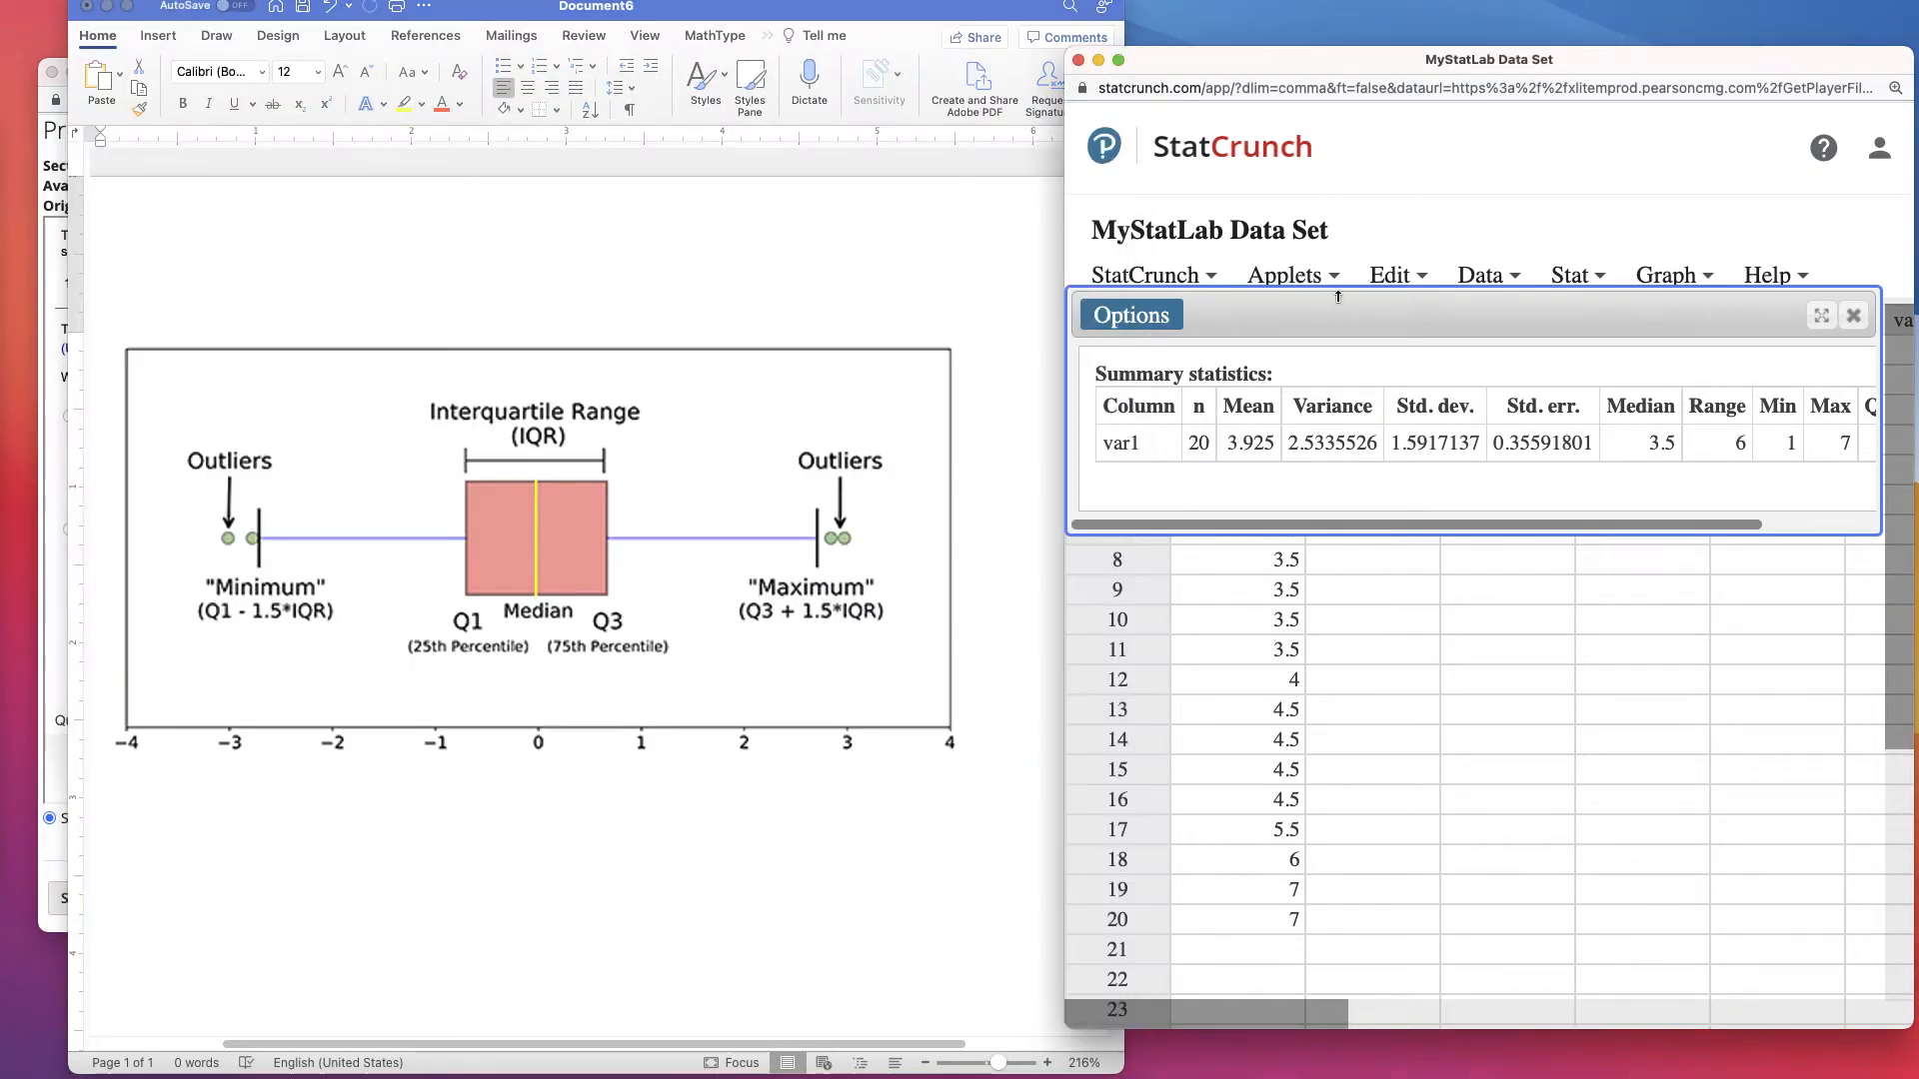
- Move the StatCrunch window beside the MathXL question so the full summary table shows
left_click_drag(1489, 58, 1519, 24)
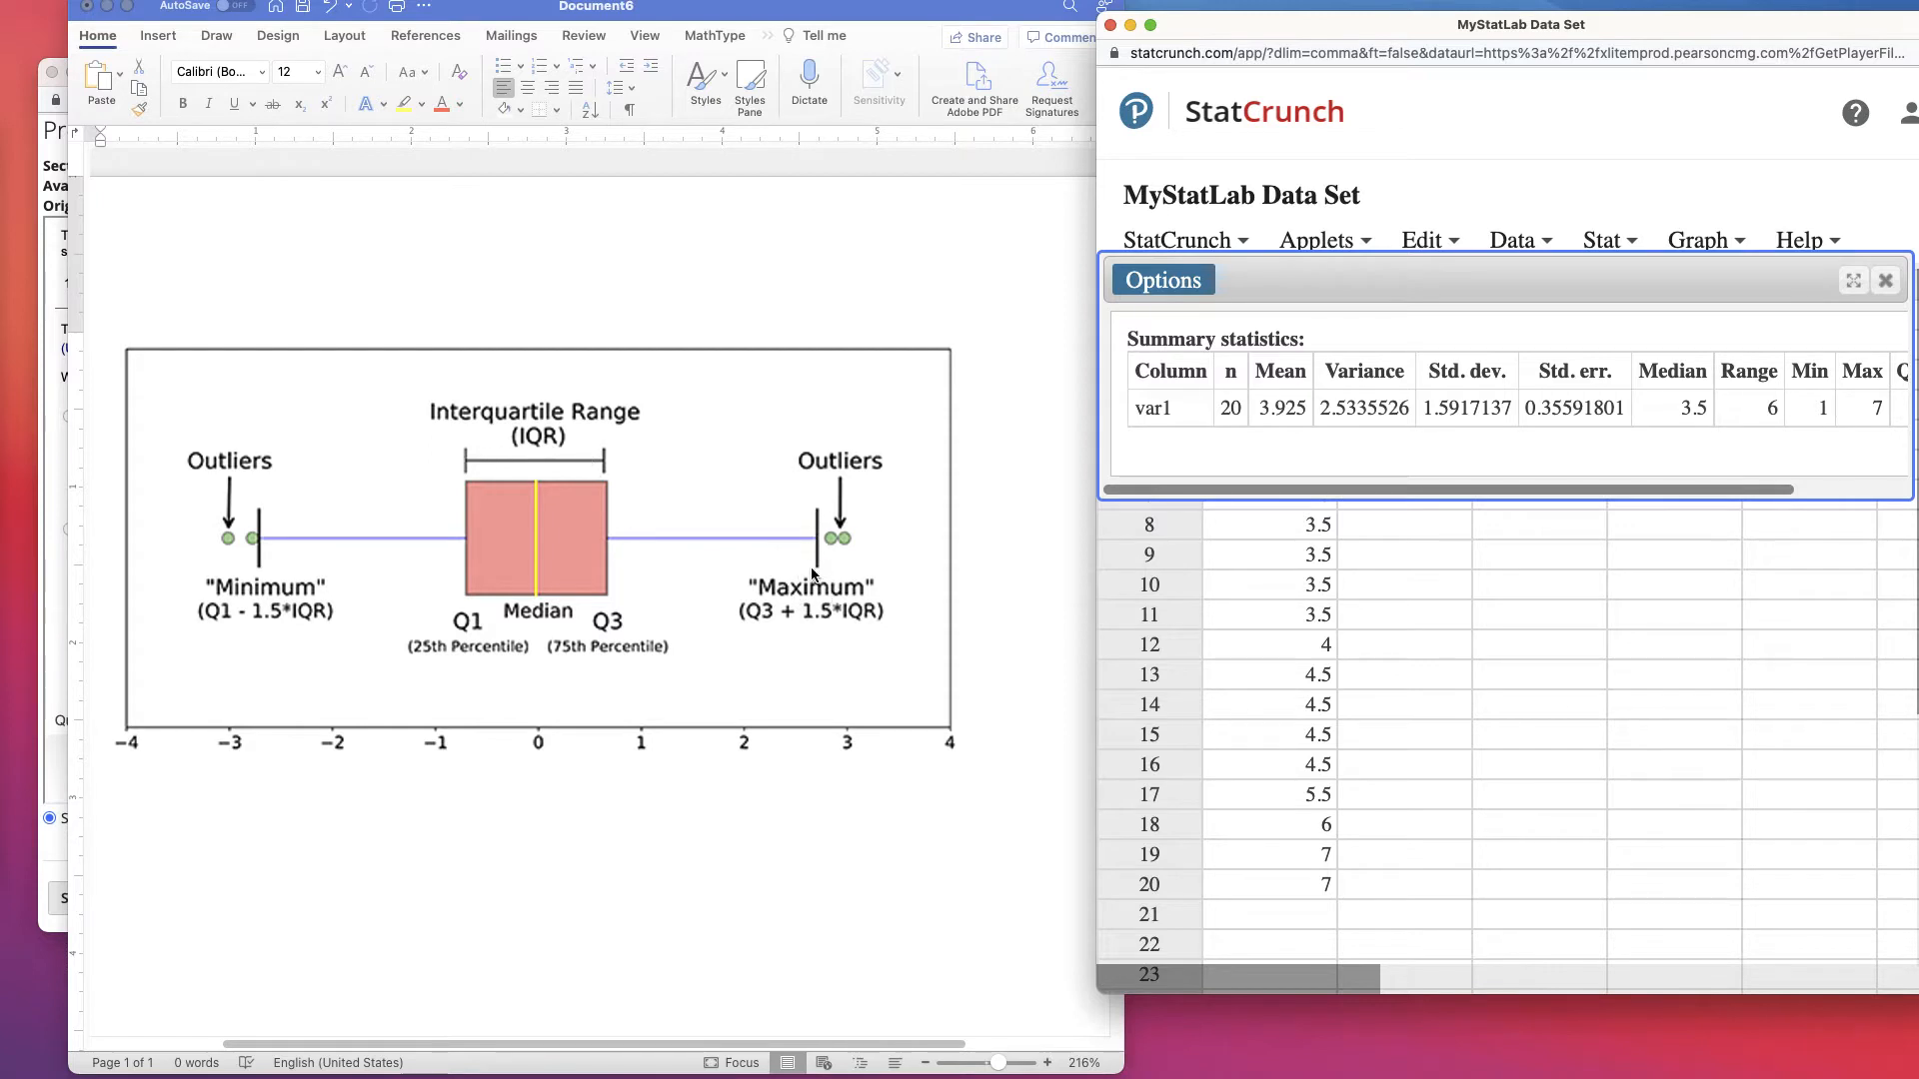
mouse_move(858, 622)
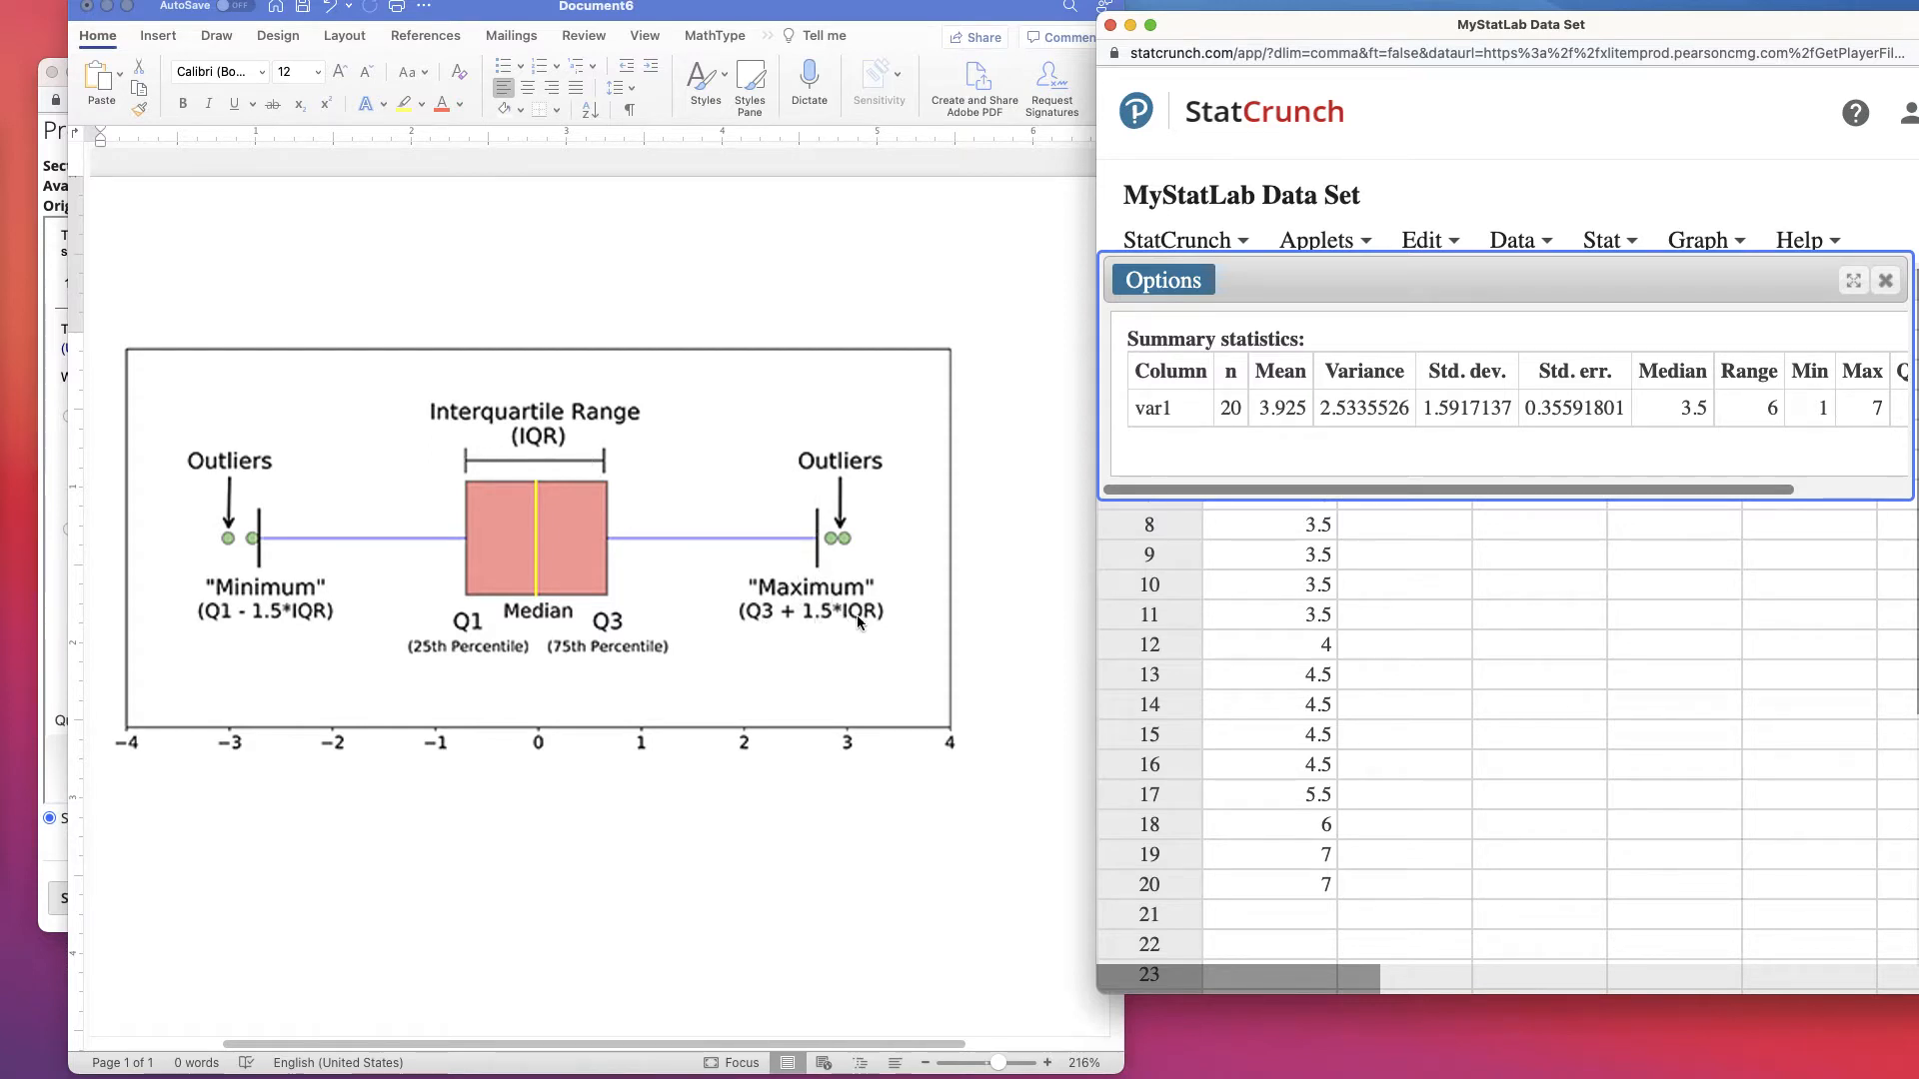
mouse_move(825, 592)
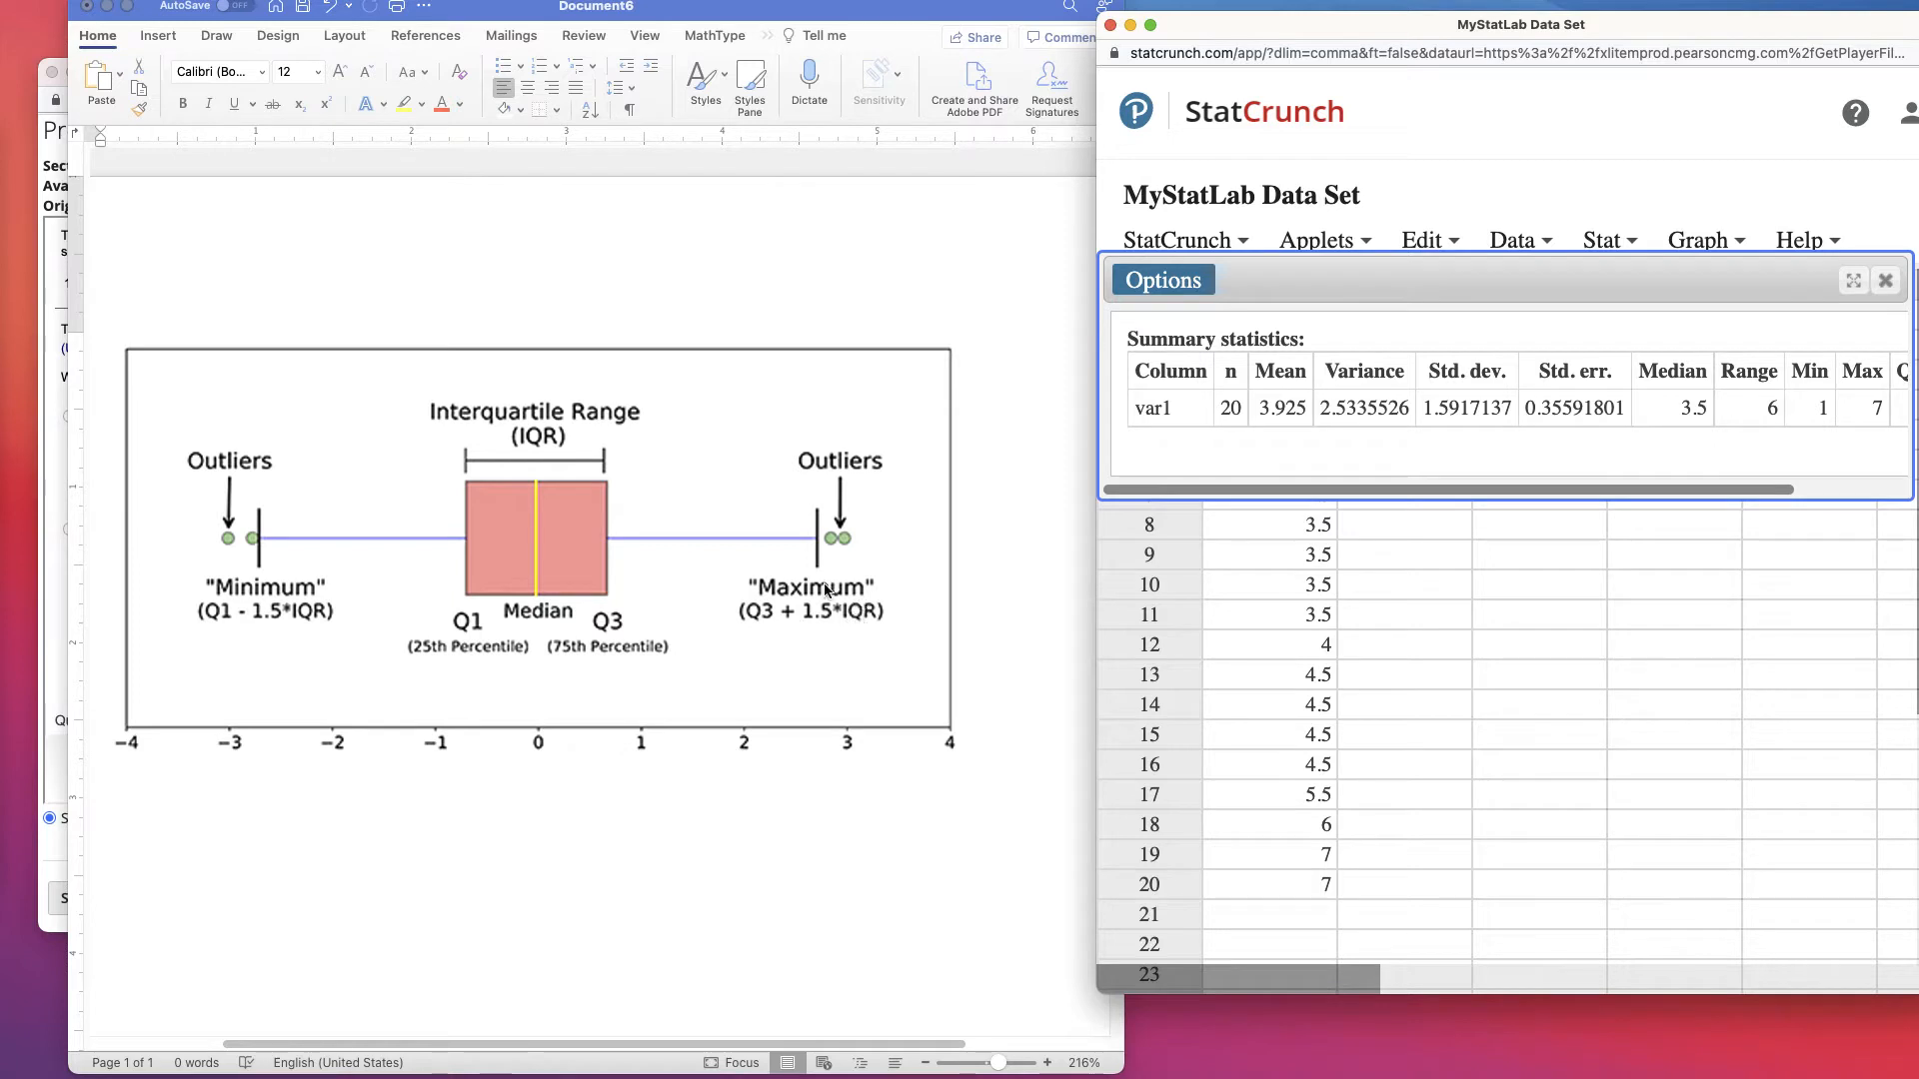
mouse_move(244, 580)
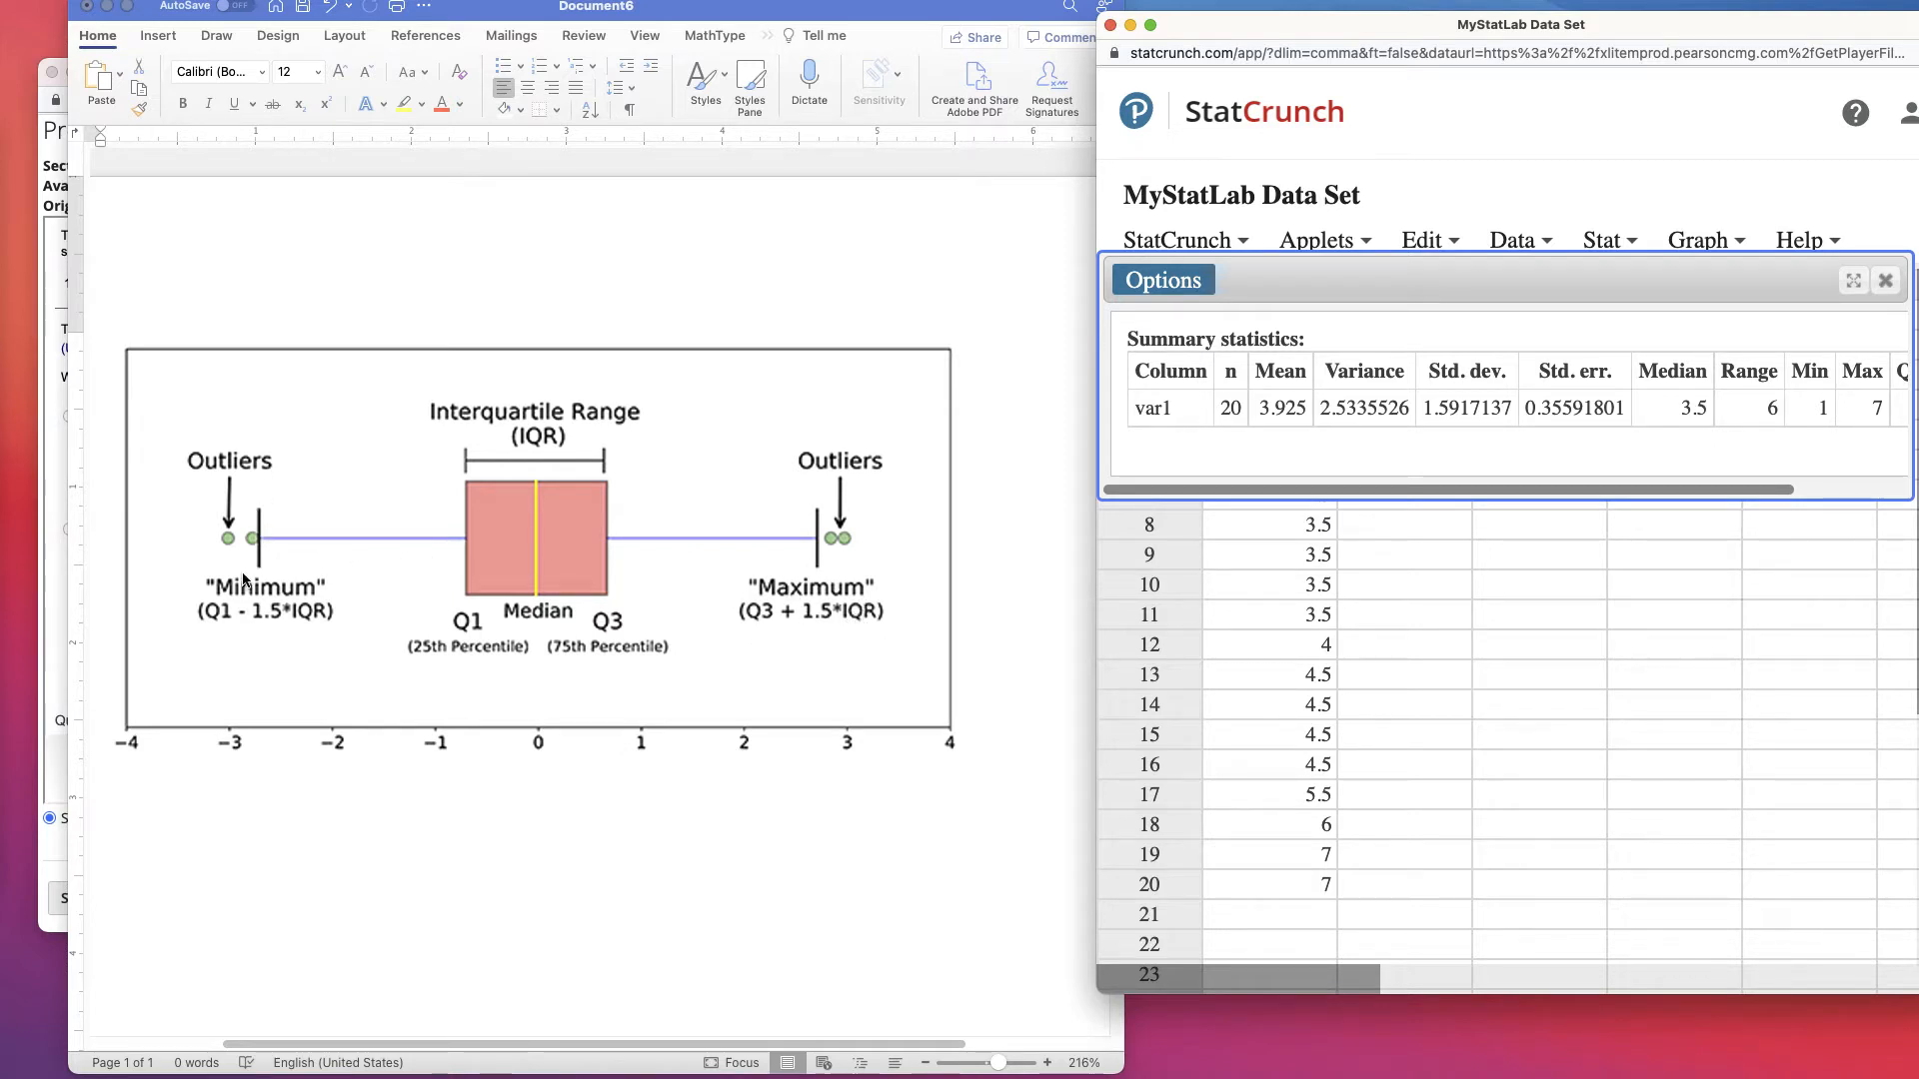
mouse_move(284, 523)
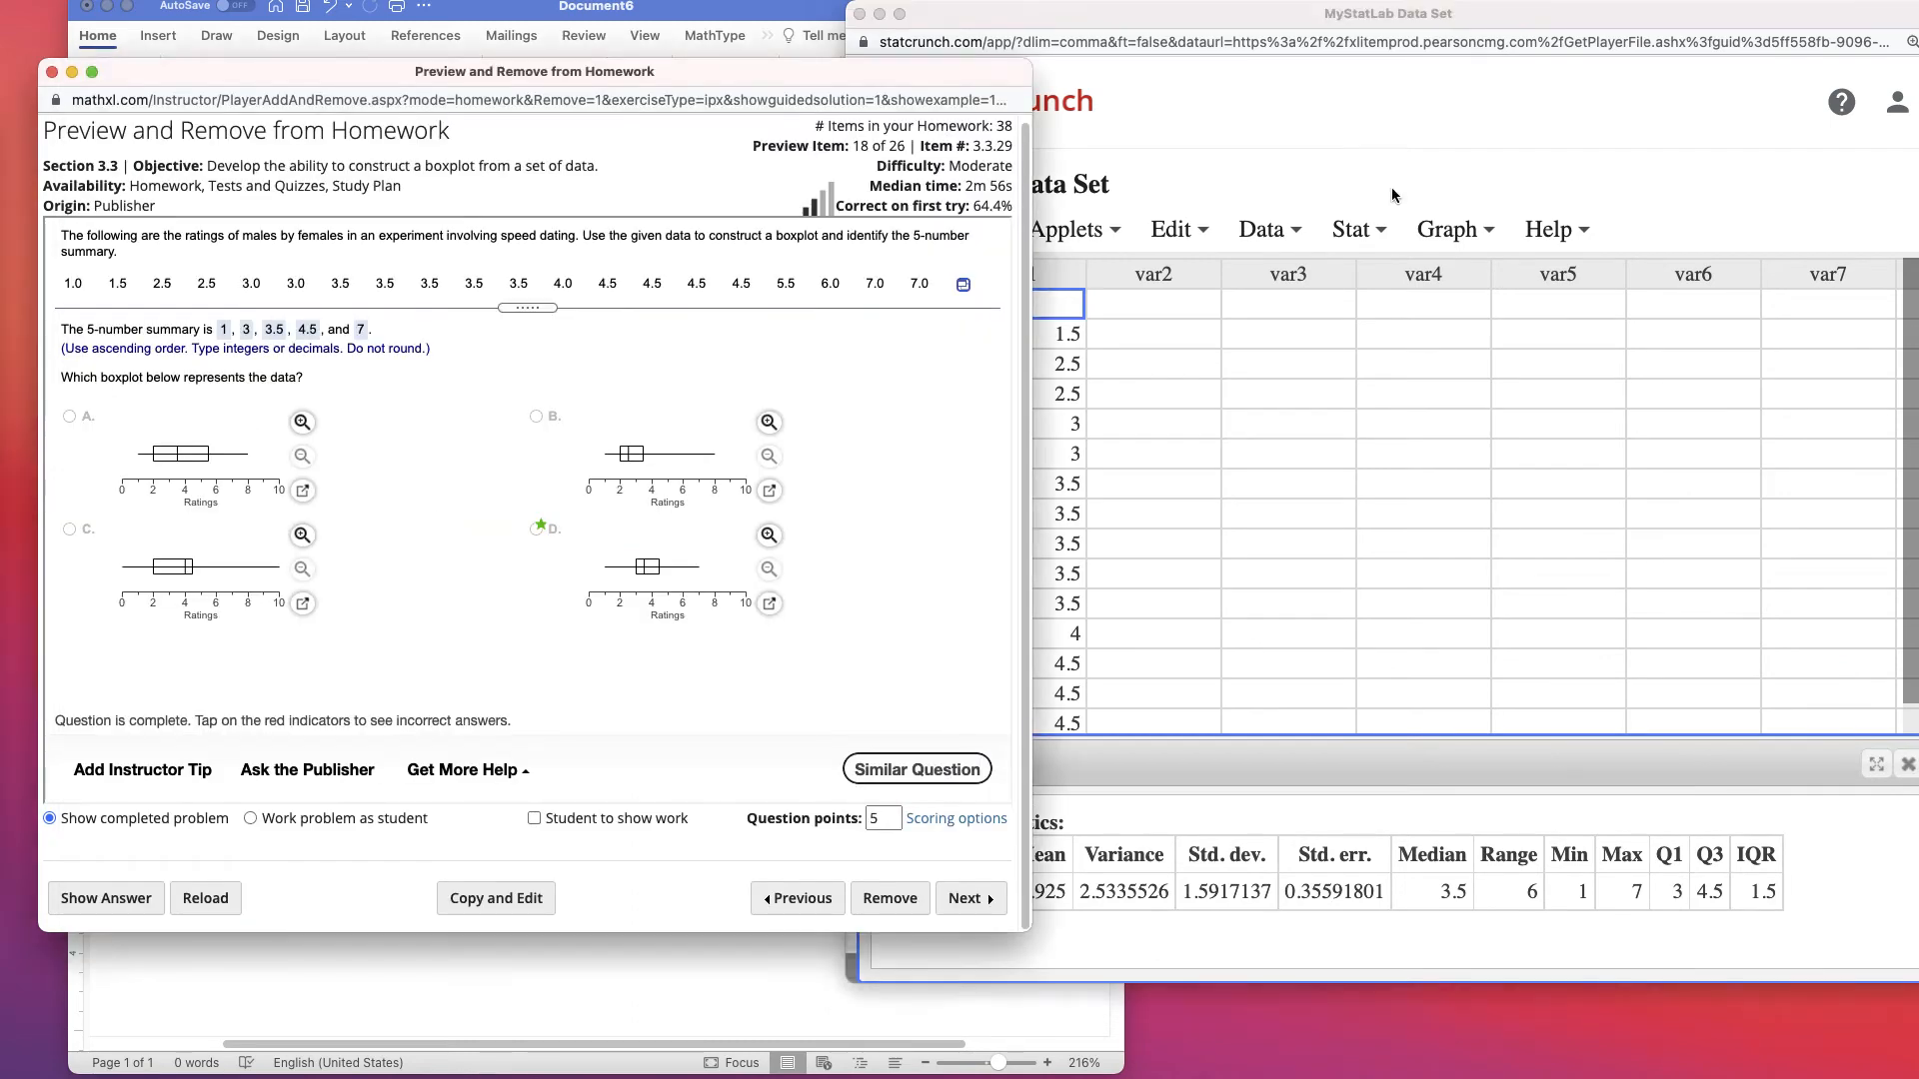
- Create a horizontal boxplot of var1 with outlier fences turned off, spanning 1 to 7
left_click(1451, 227)
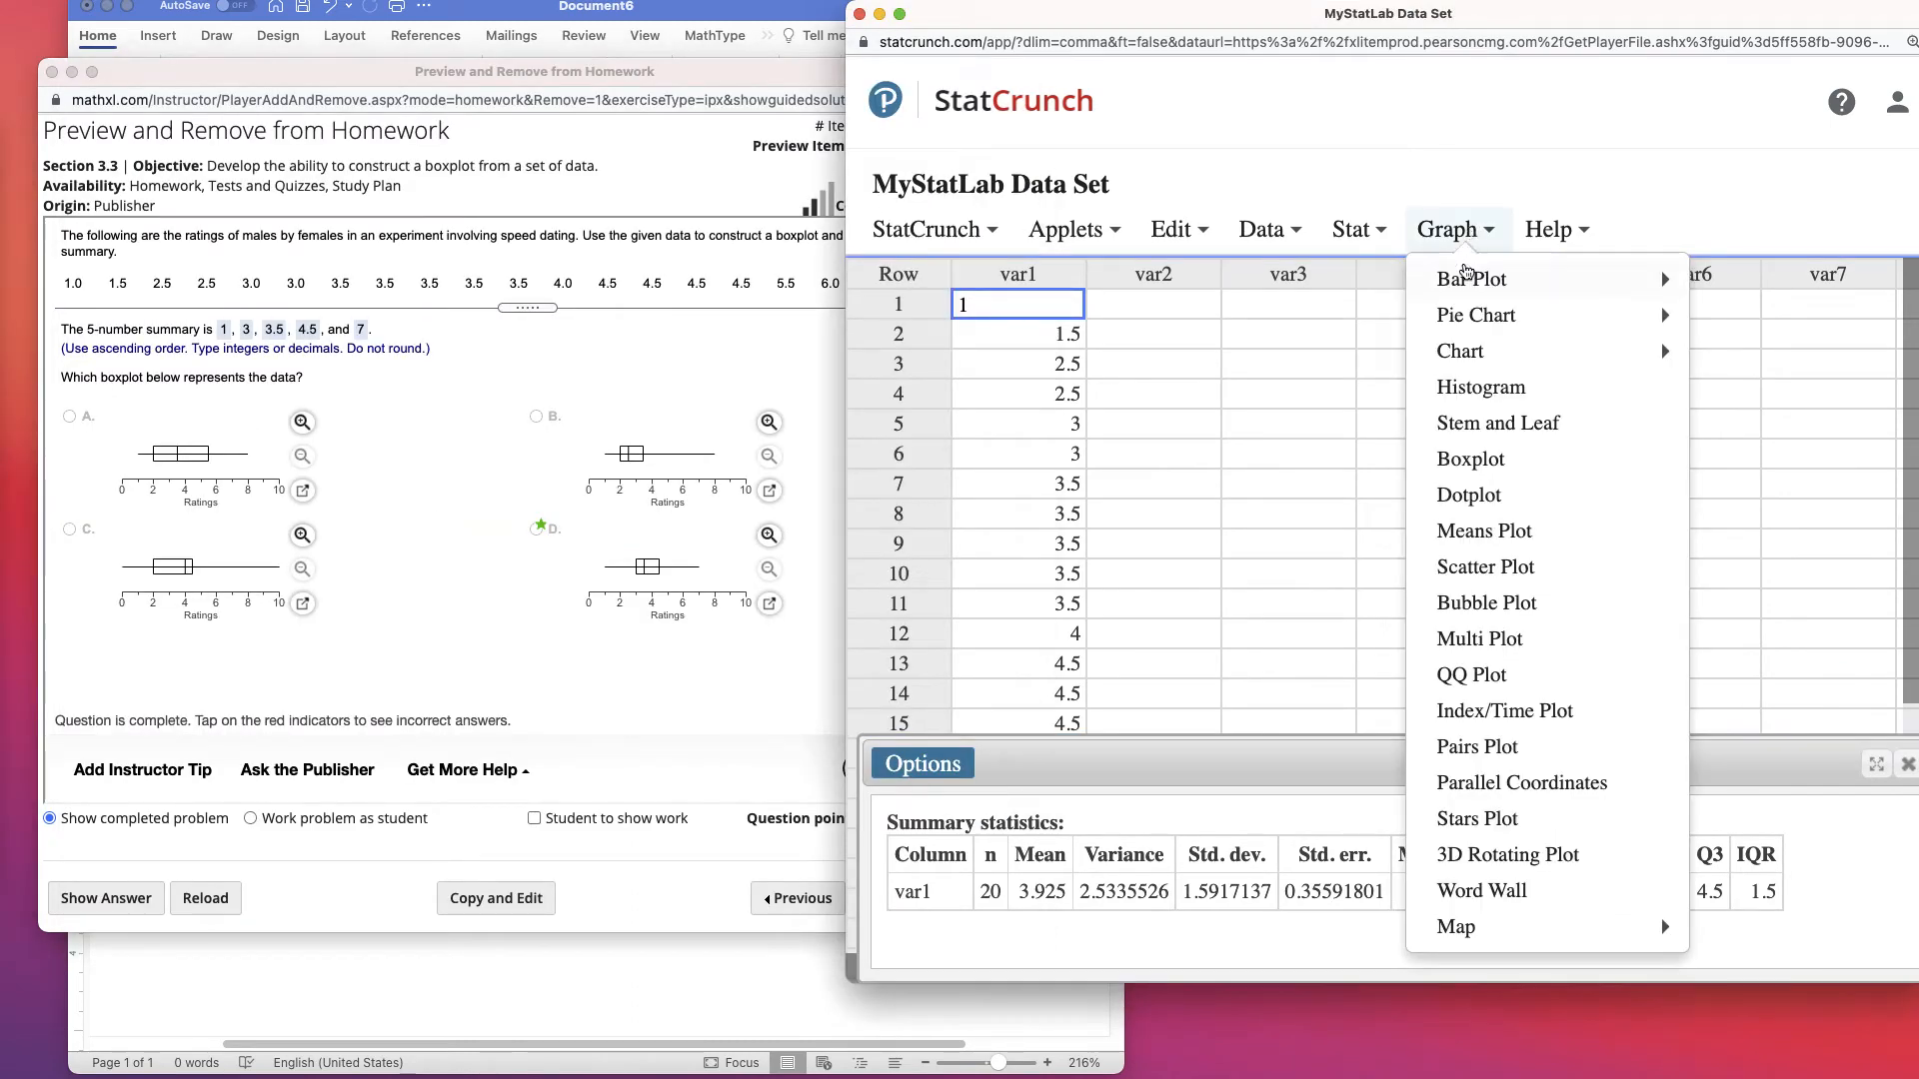
left_click(1471, 460)
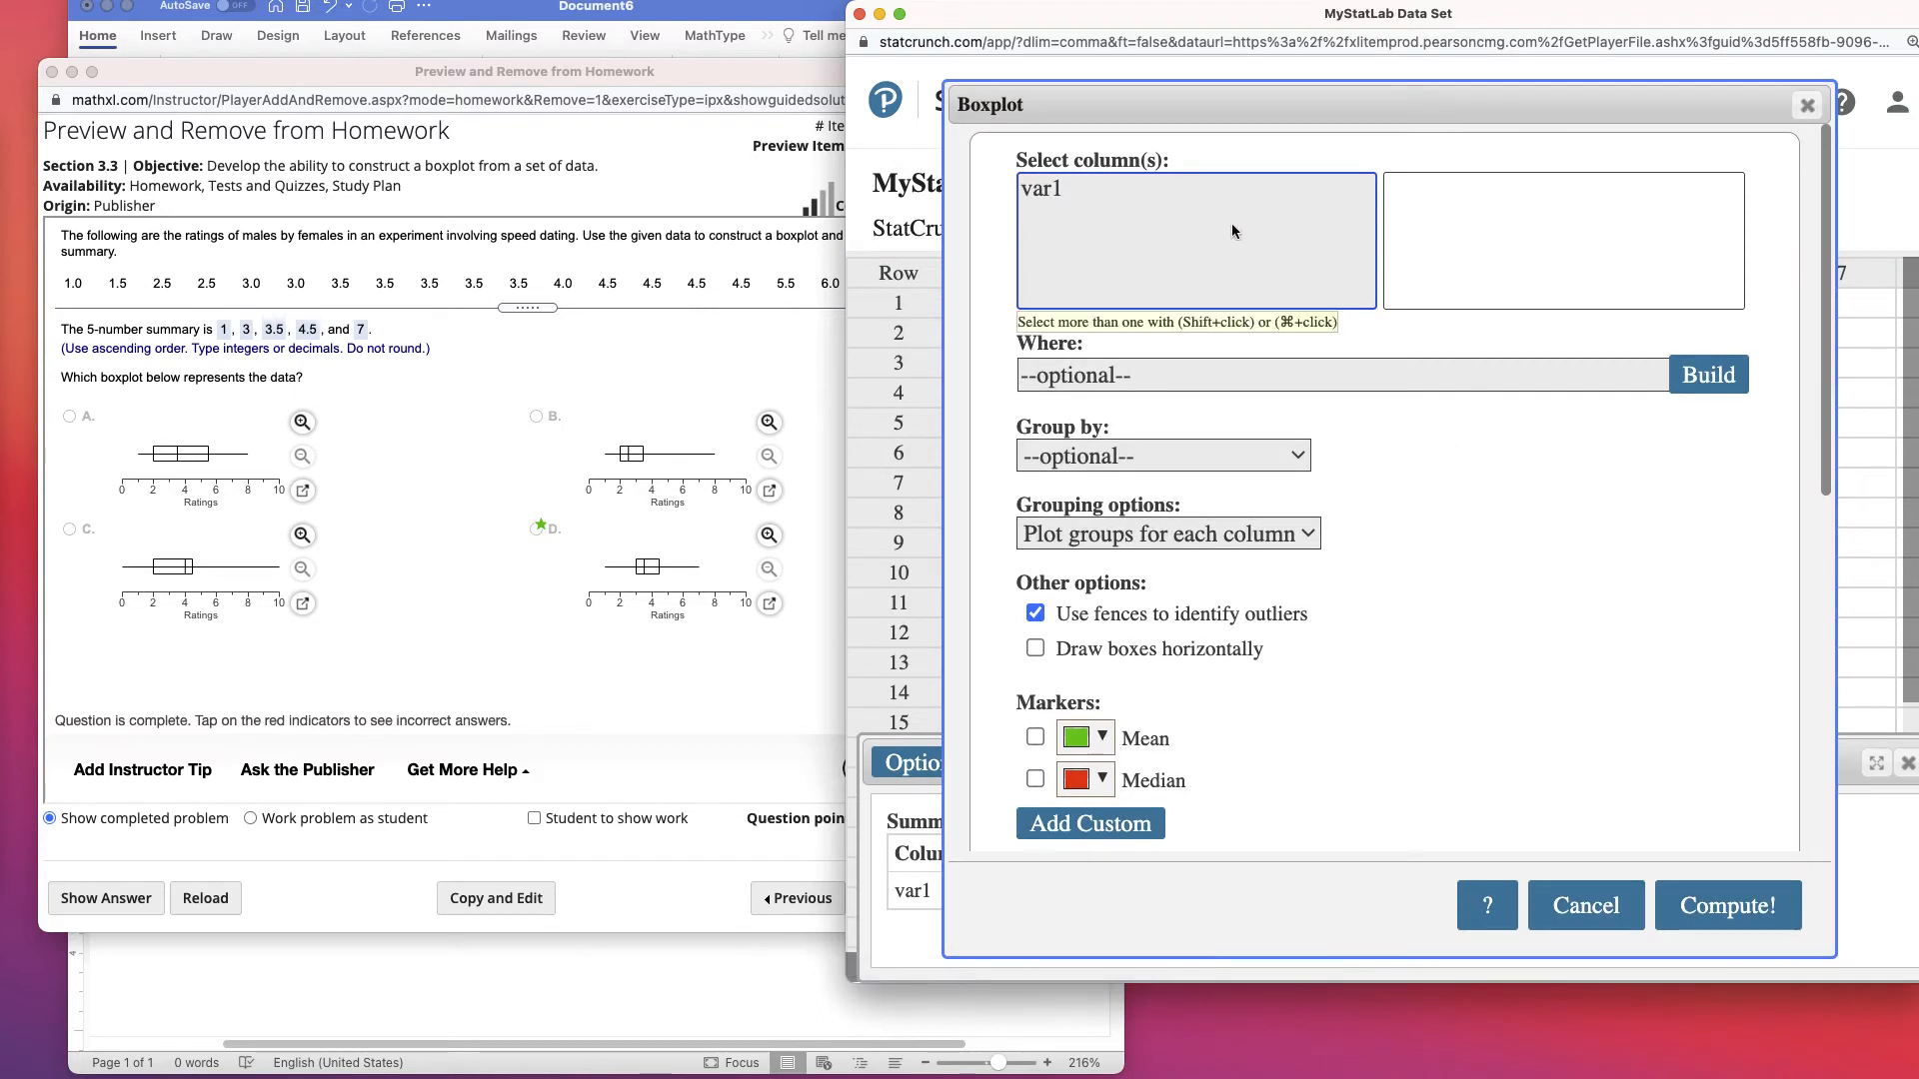
left_click(1062, 188)
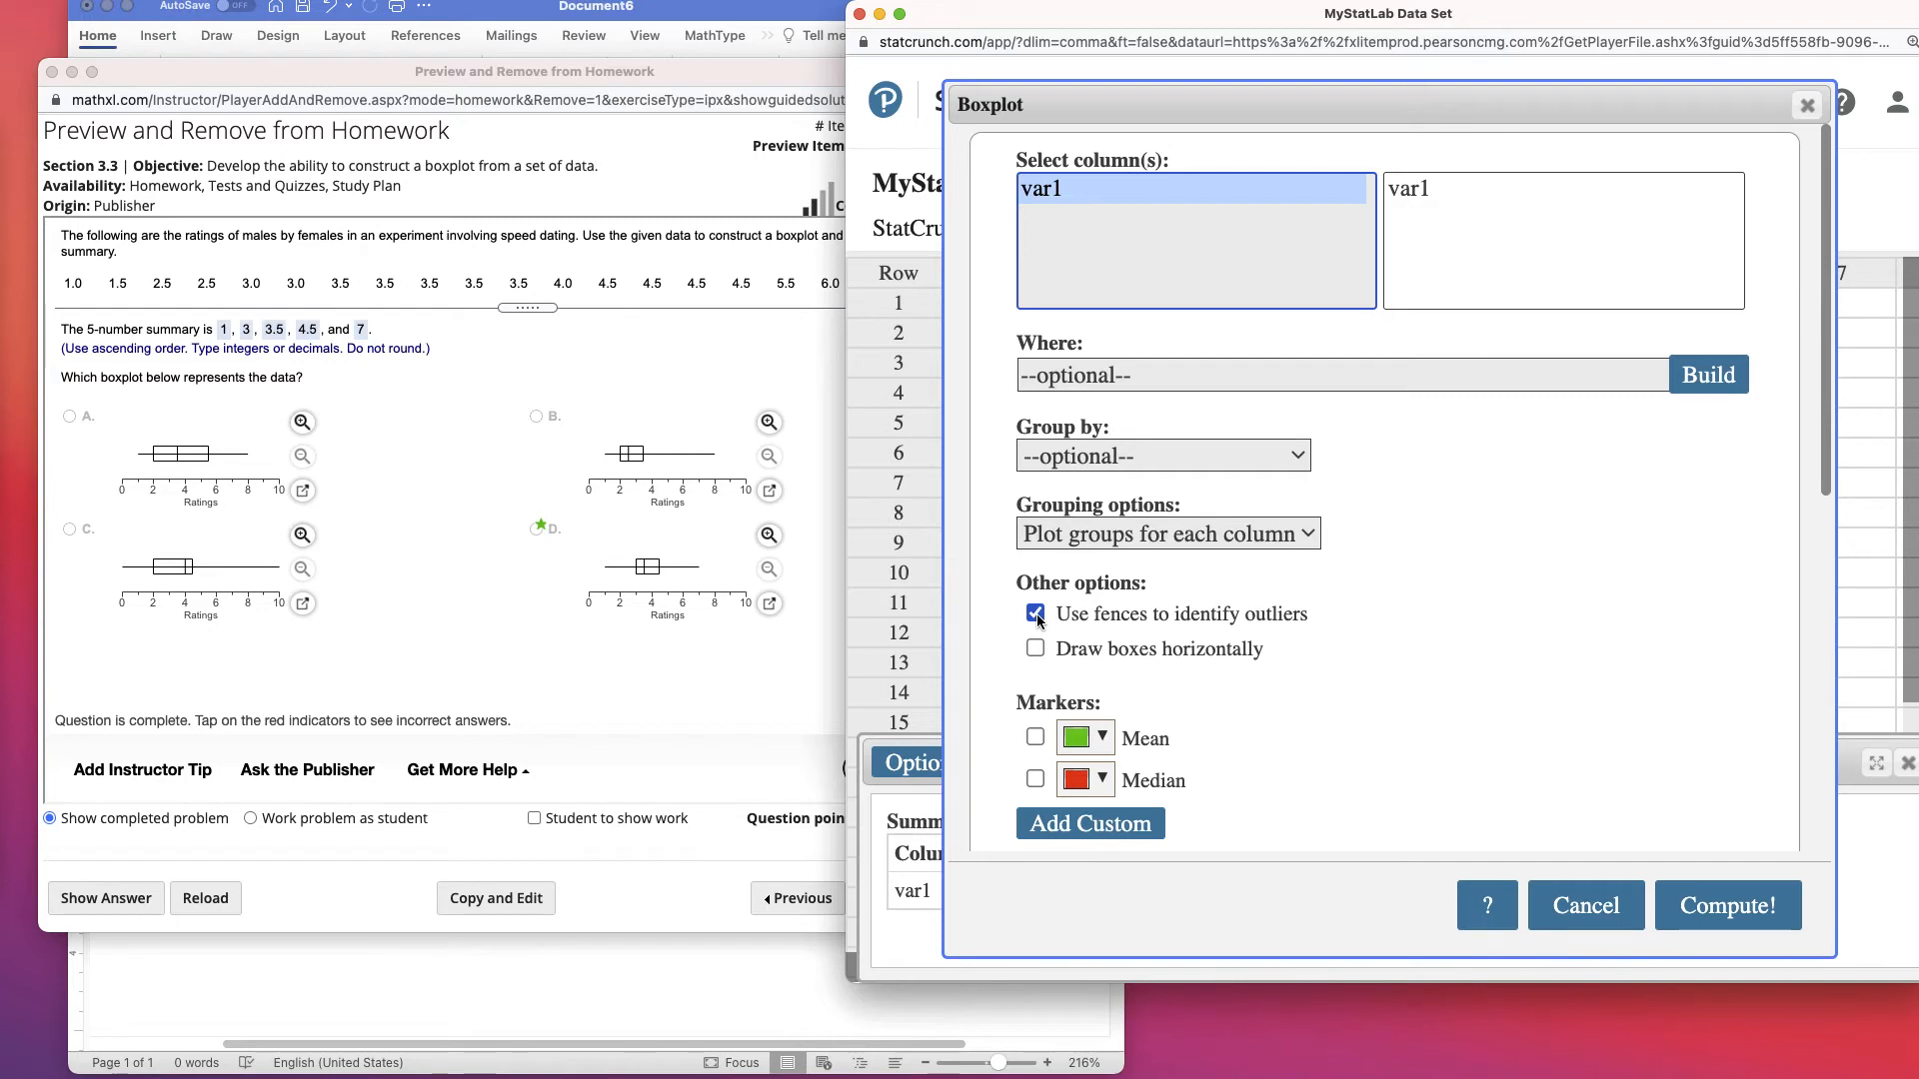
left_click(1034, 613)
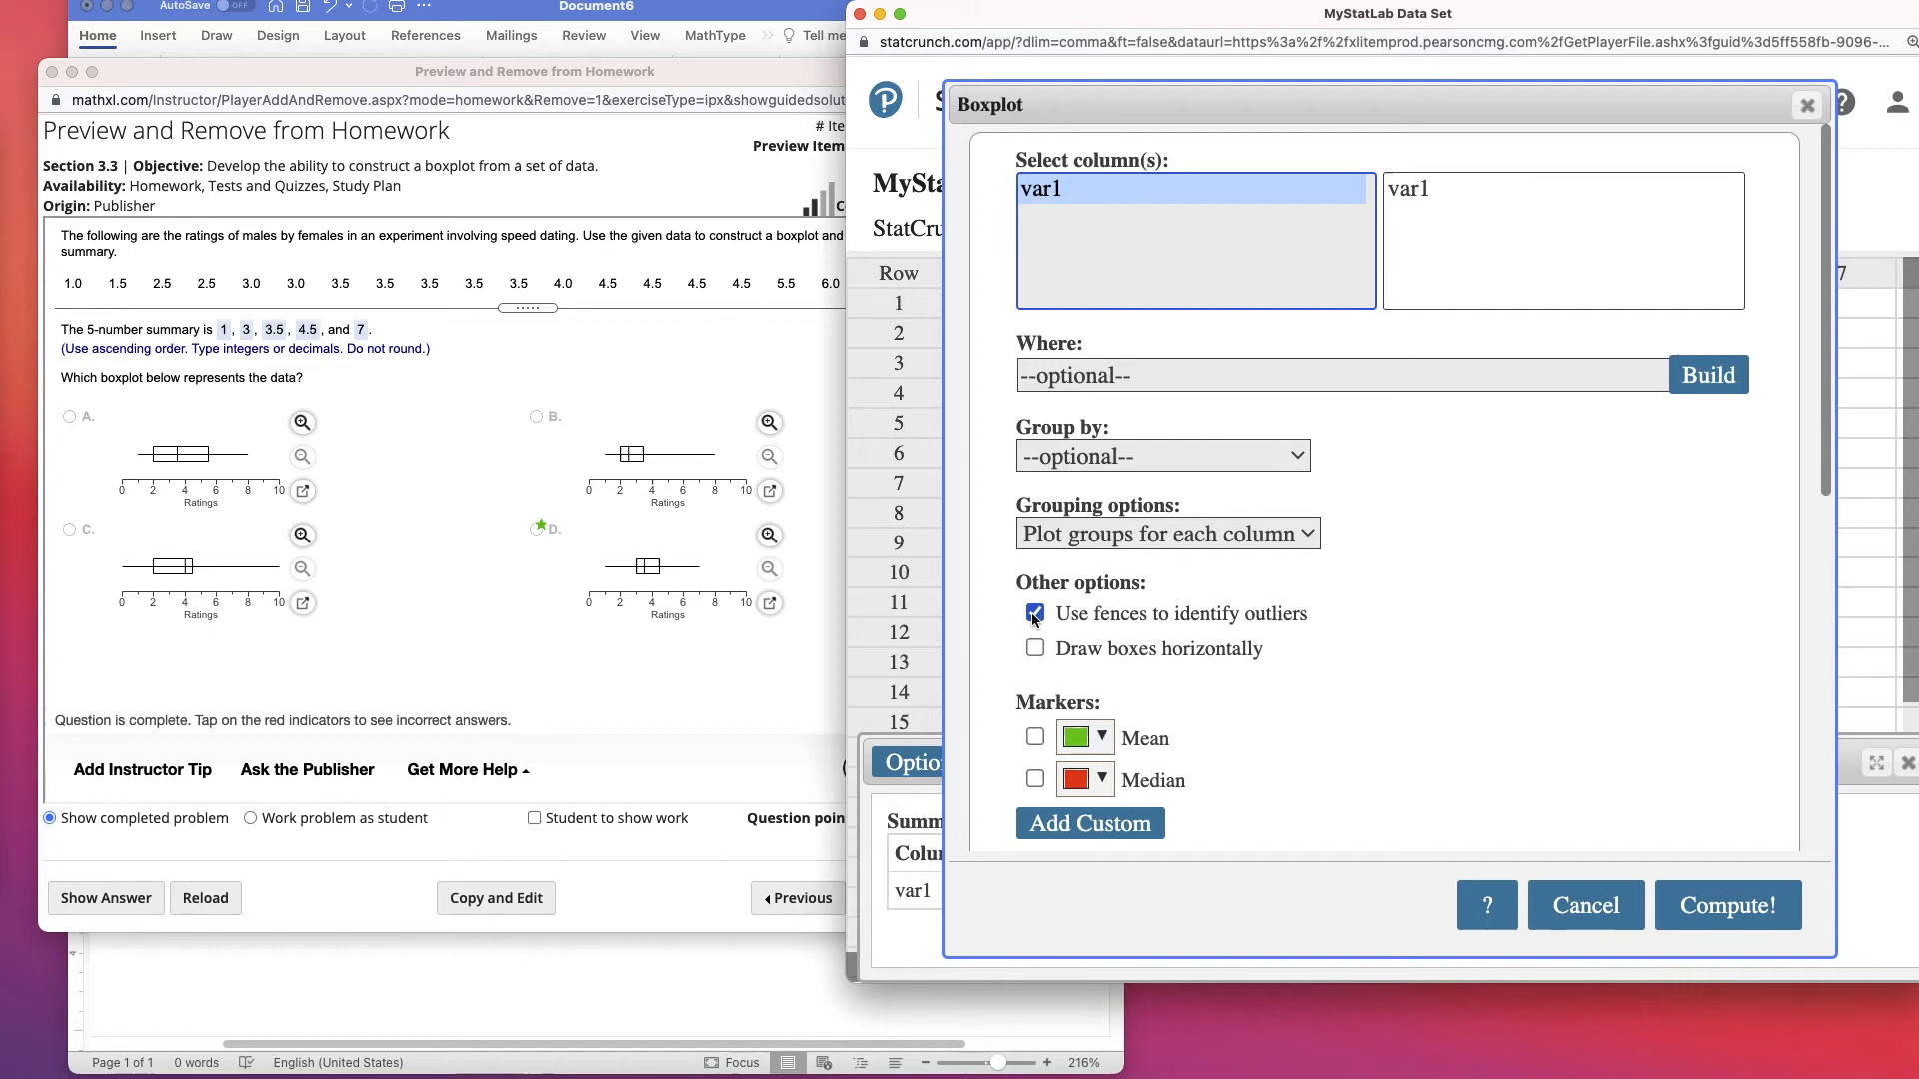
left_click(1034, 648)
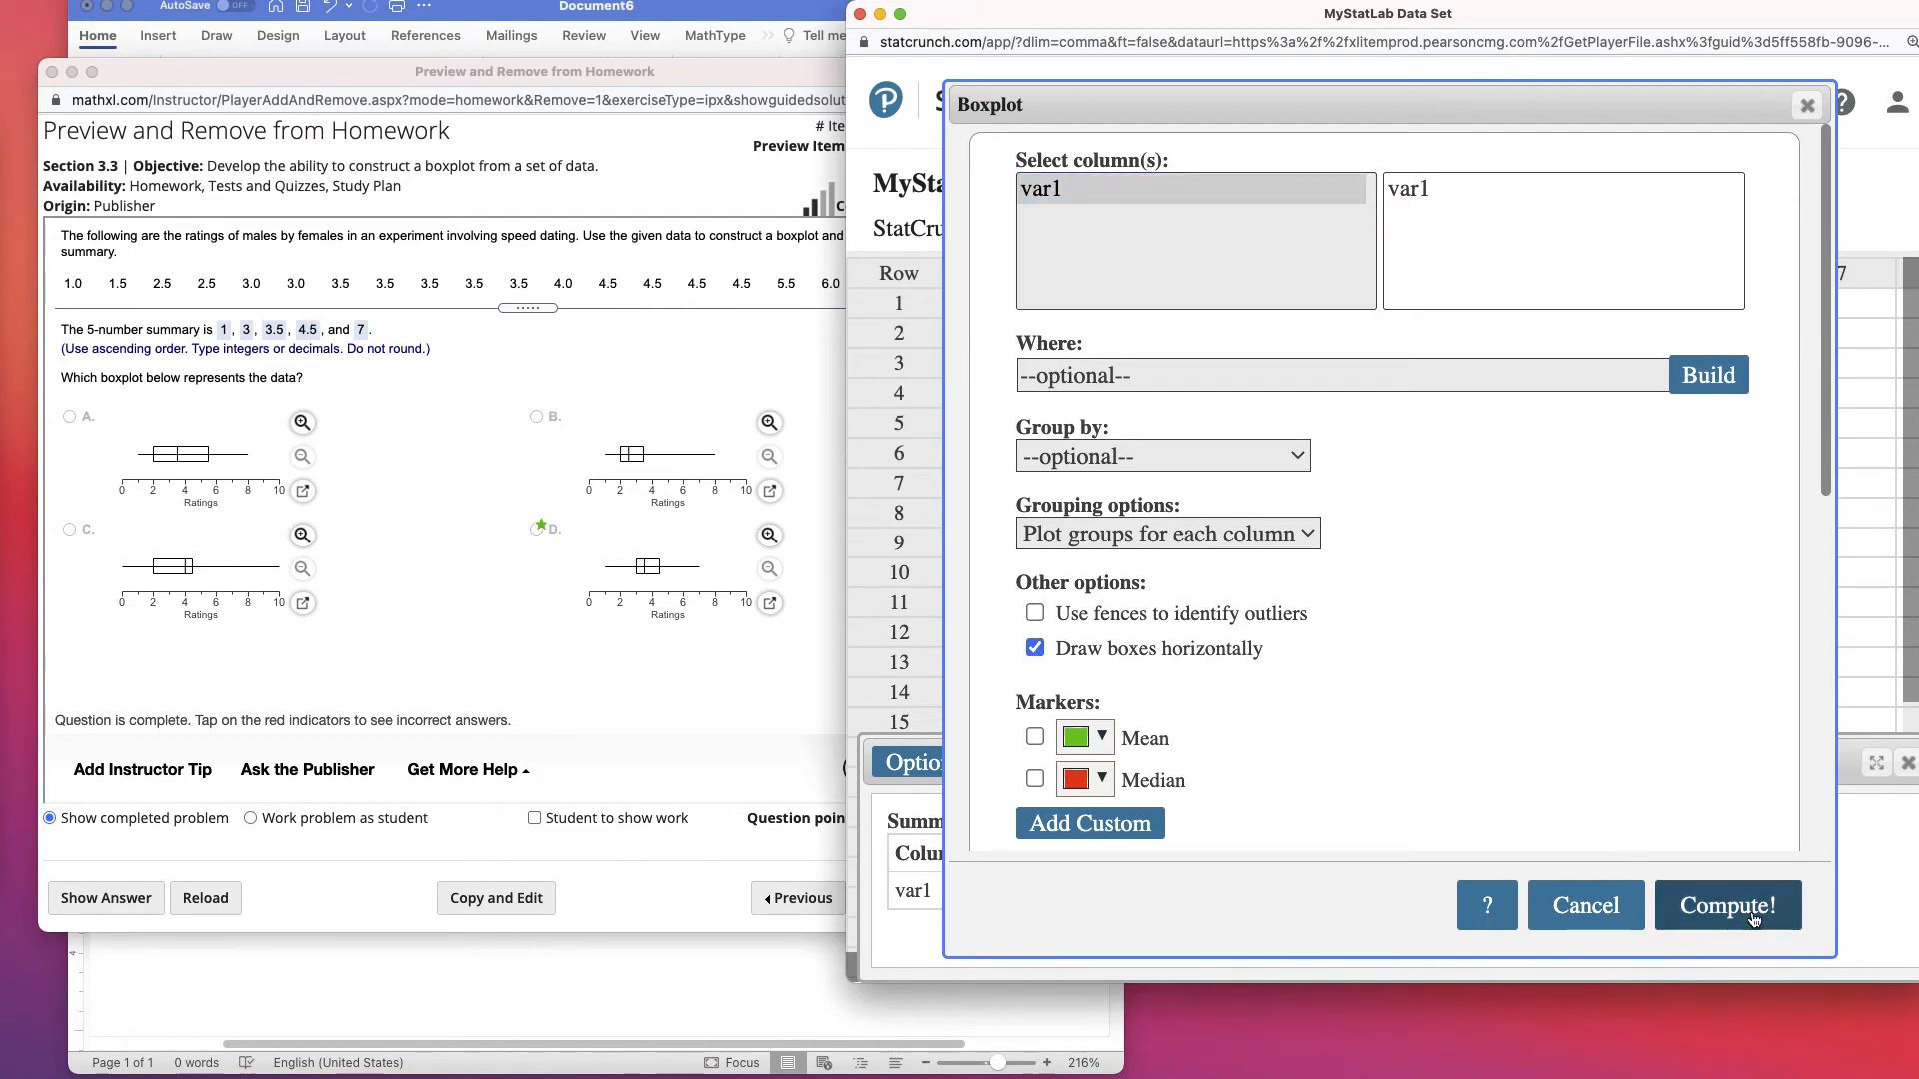
left_click(1727, 905)
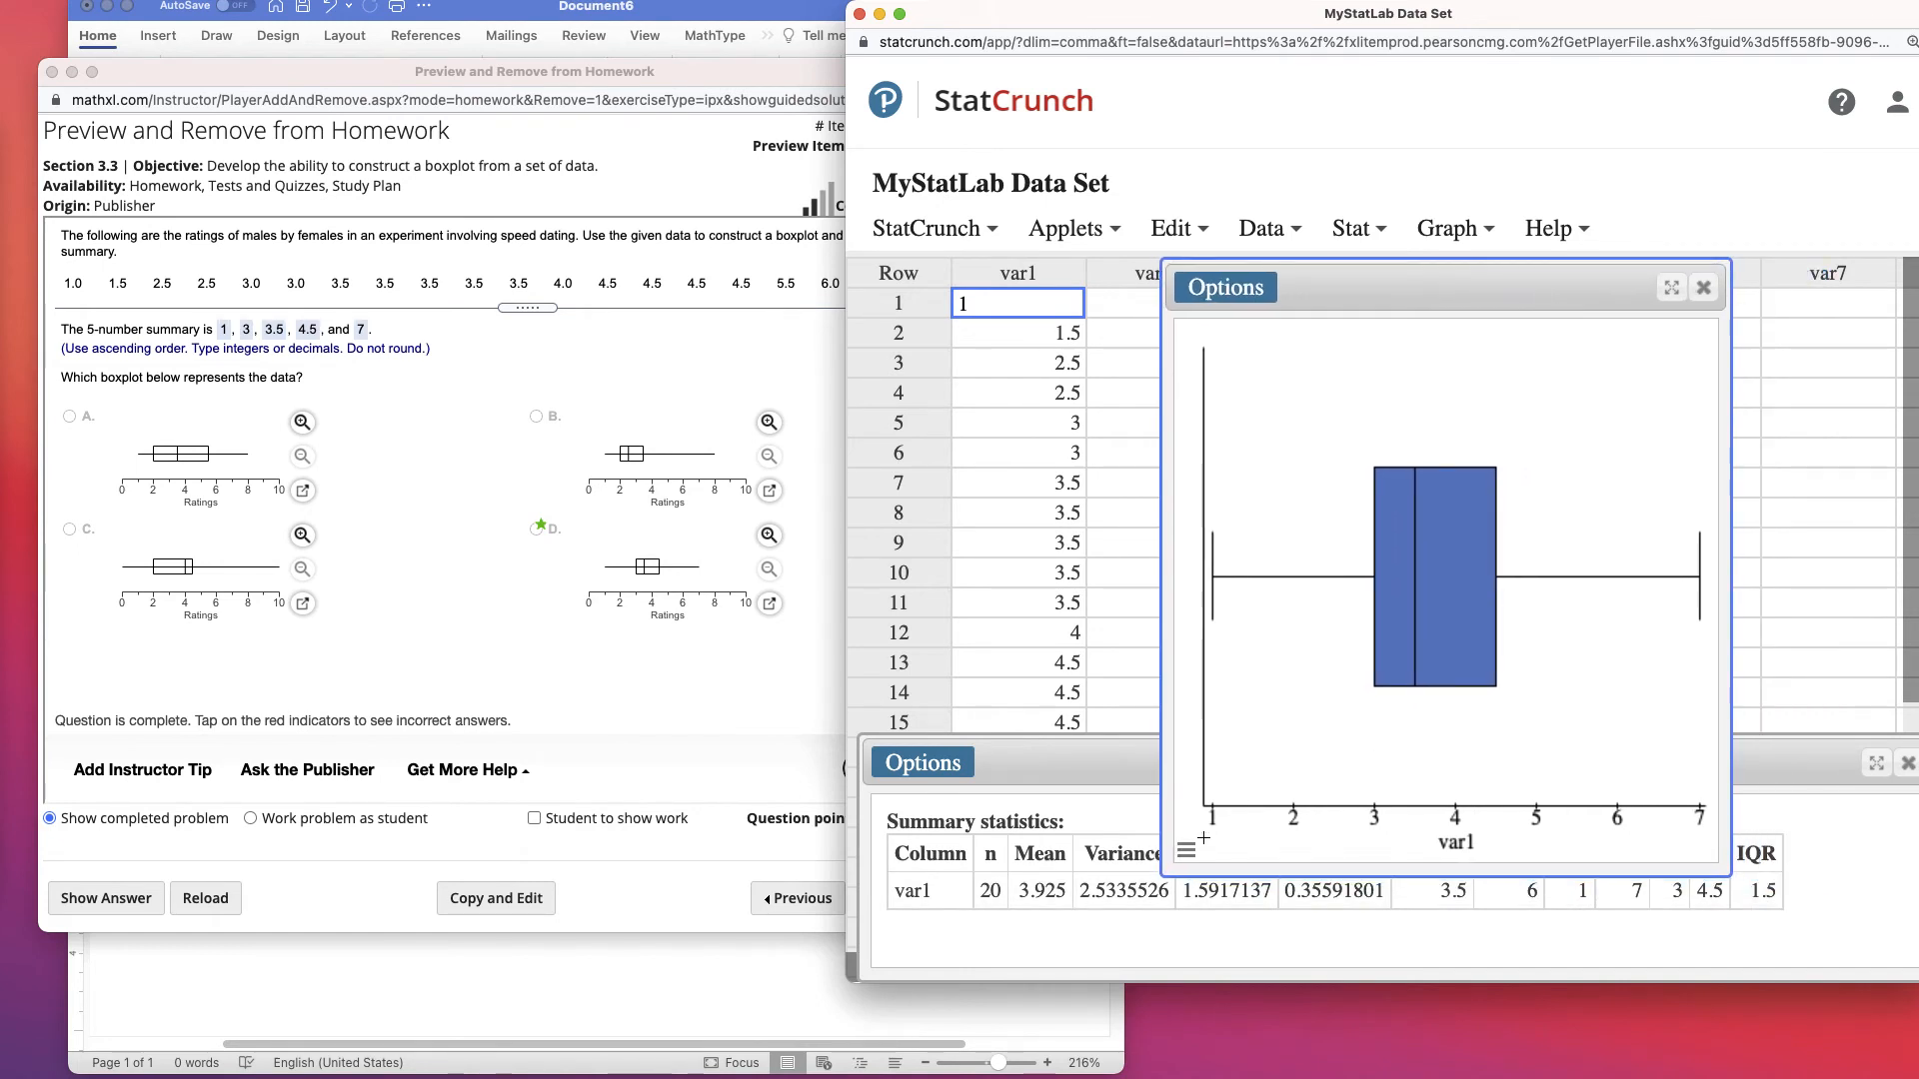
mouse_move(1472, 546)
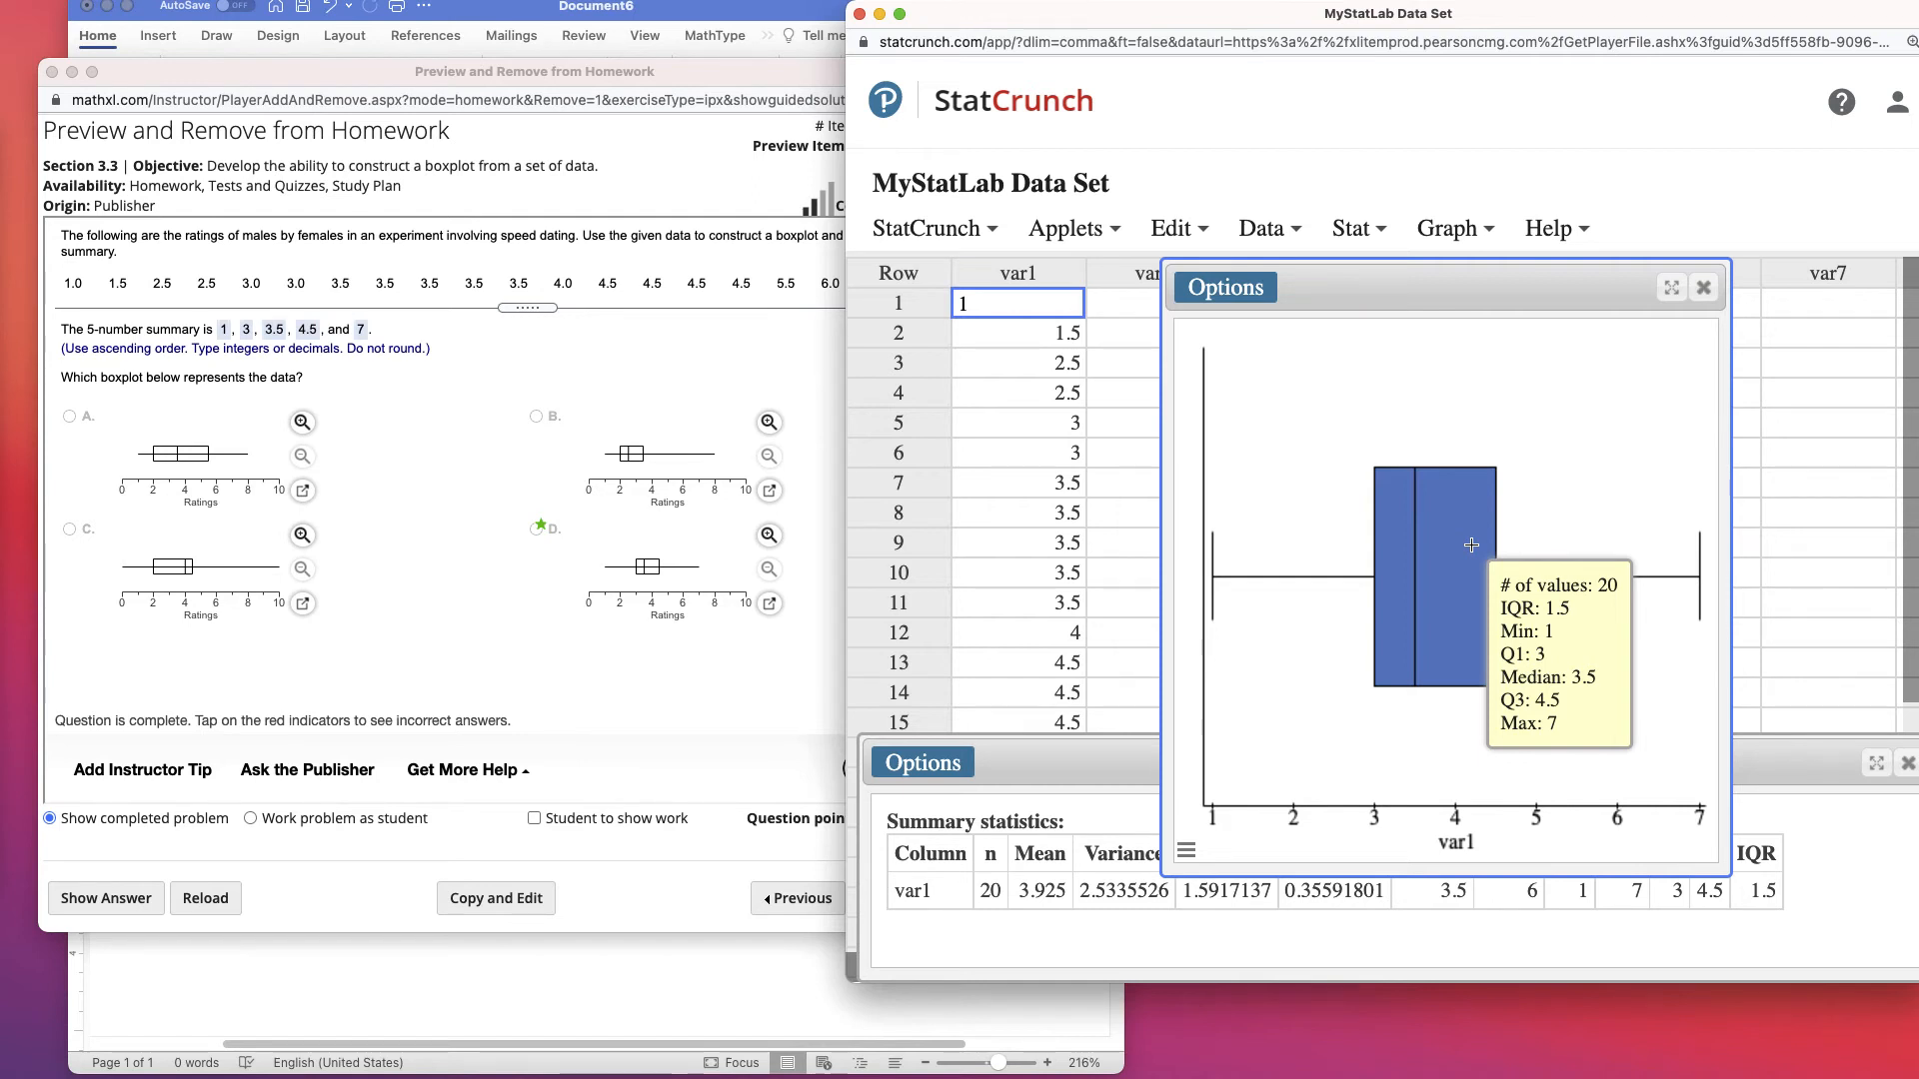
mouse_move(1231, 312)
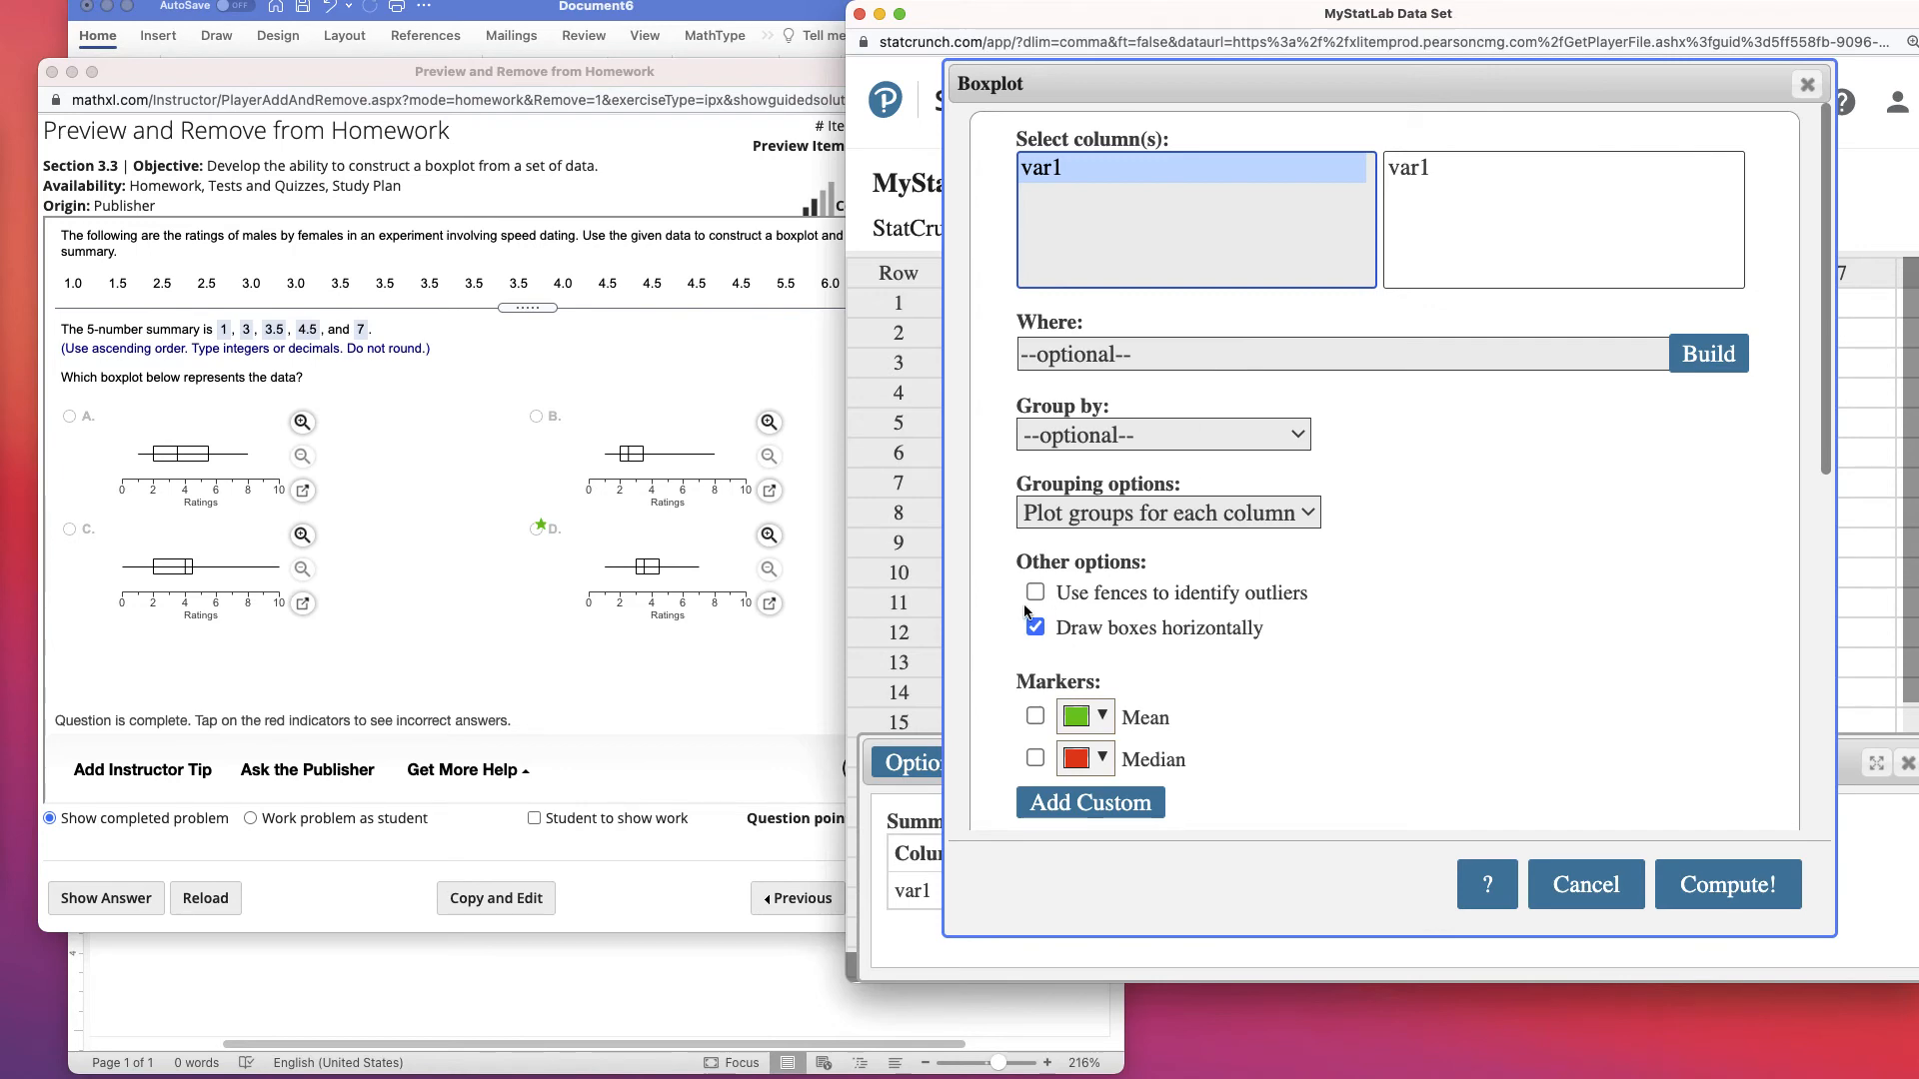
- Redraw the var1 boxplot with fences on, flagging 7 as an outlier
left_click(1036, 592)
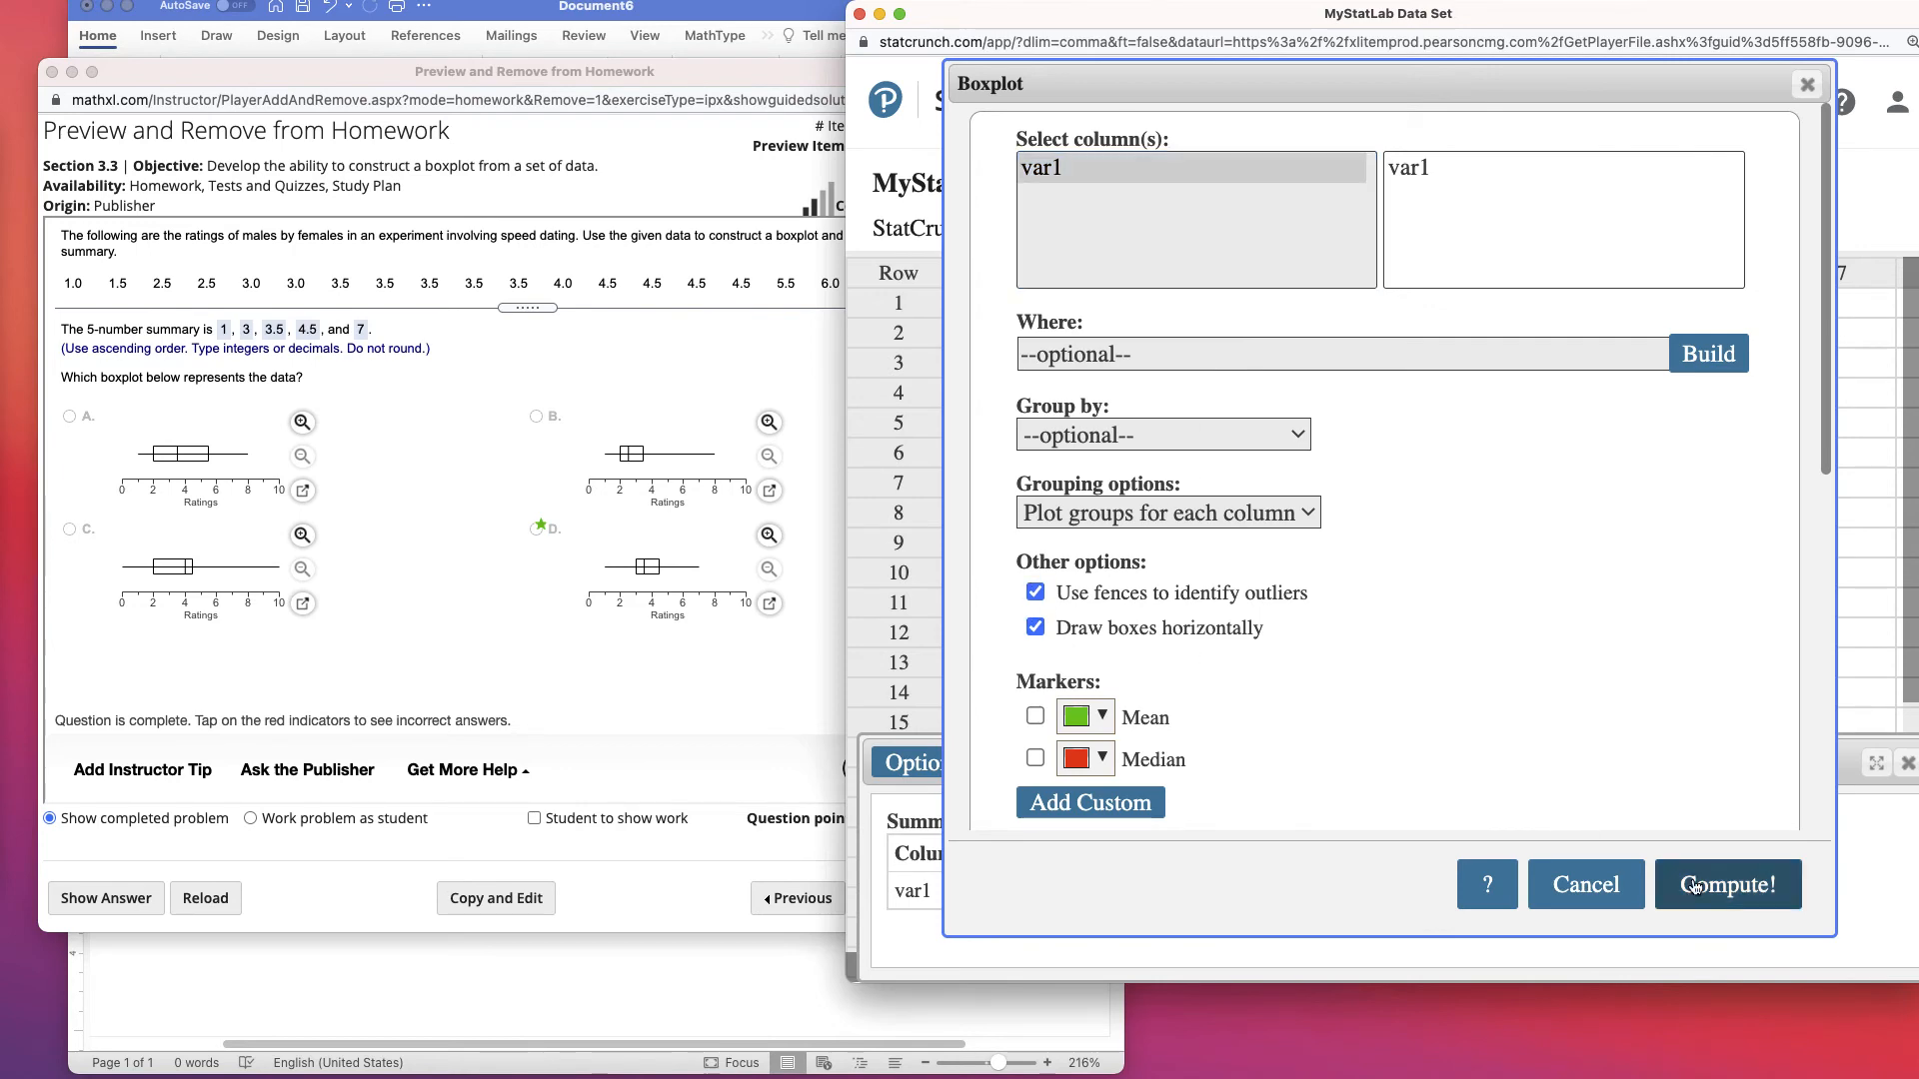
left_click(1727, 884)
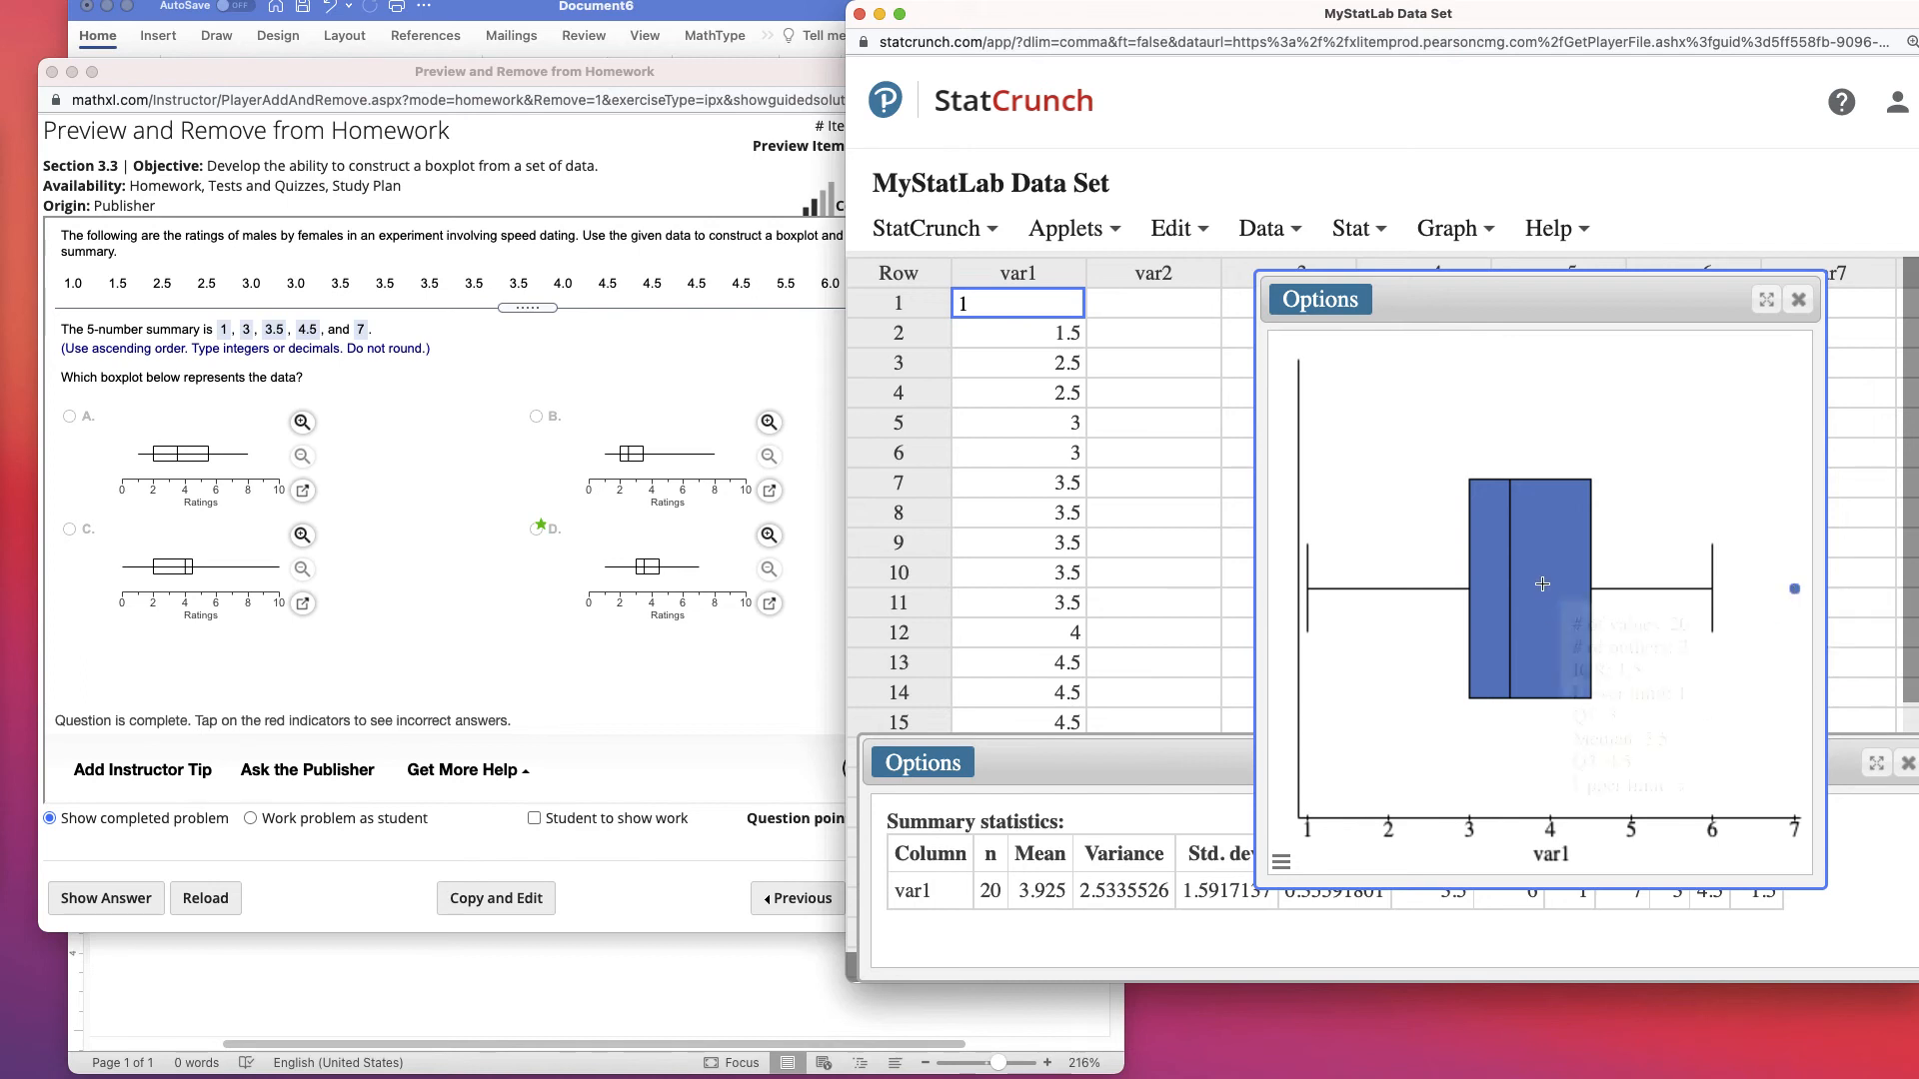
mouse_move(1541, 584)
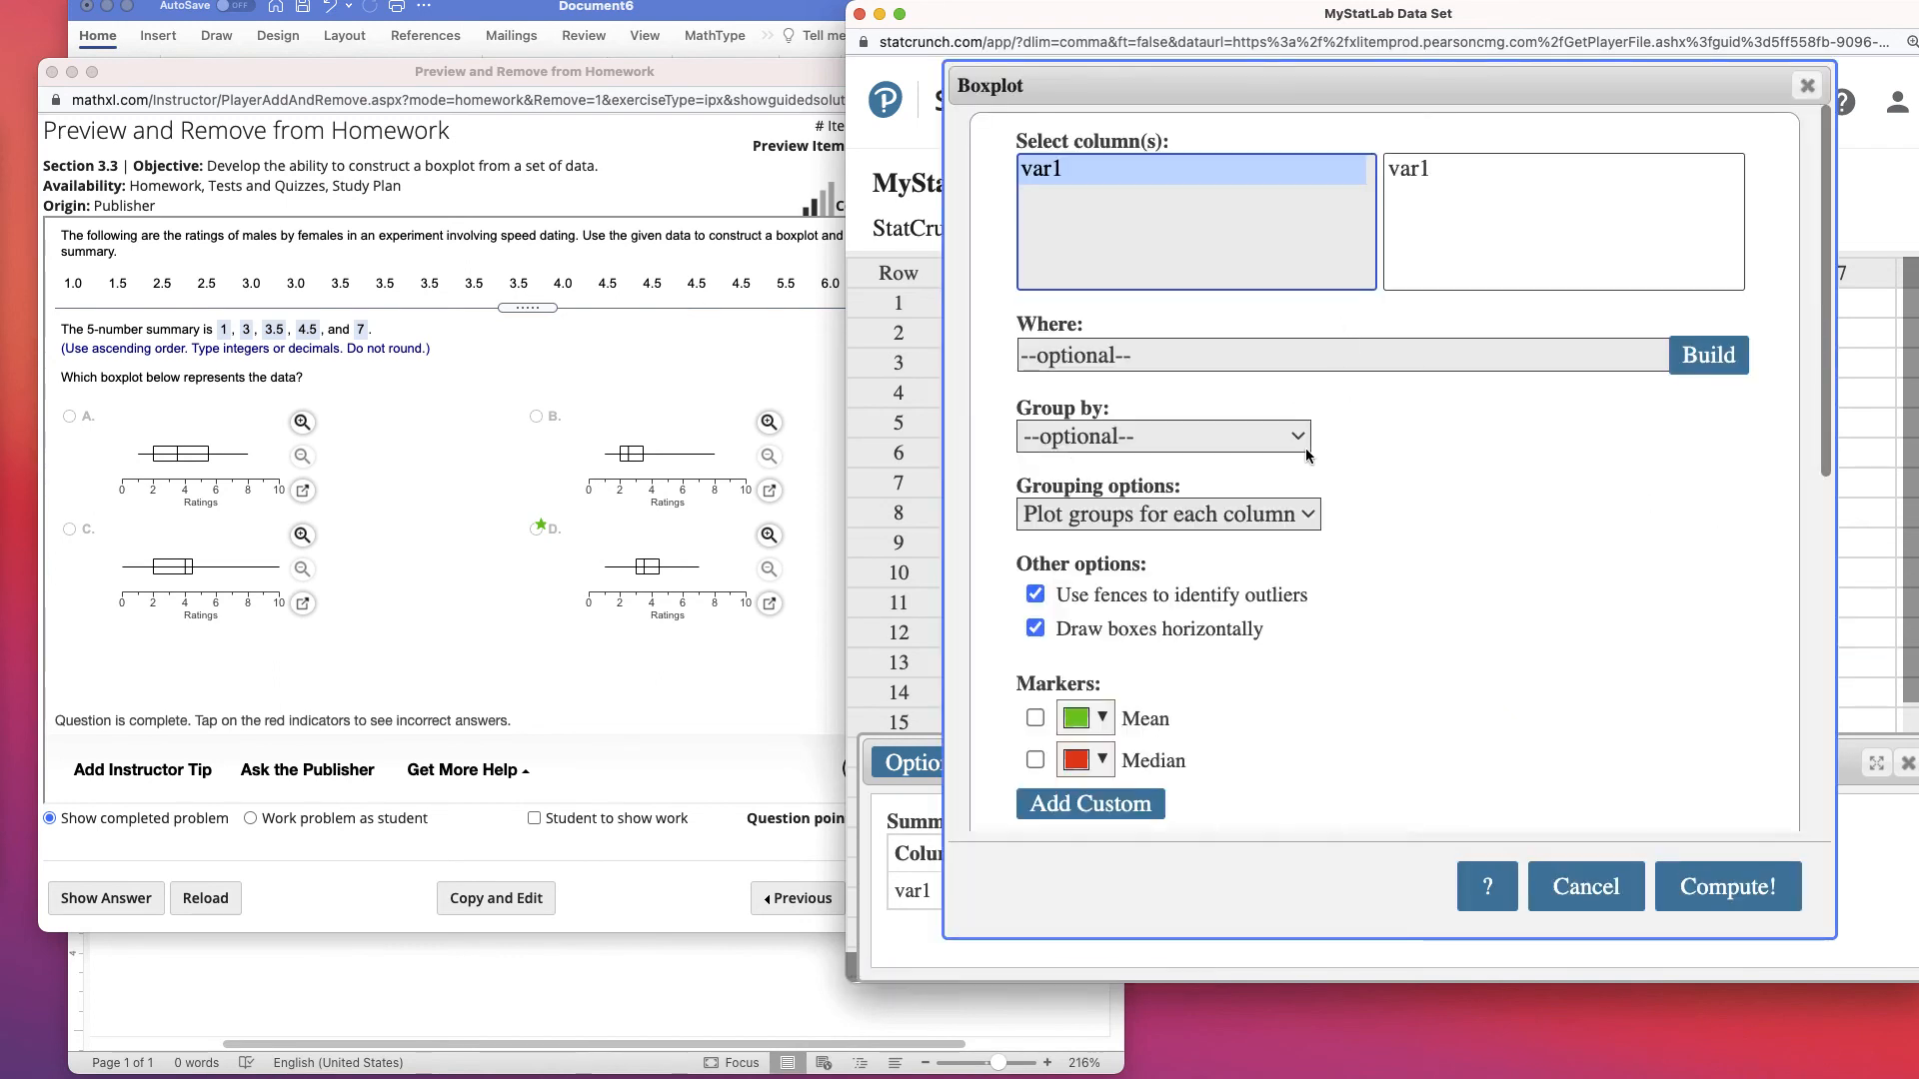
- Recompute the horizontal var1 boxplot and place it above the summary statistics table
left_click(1727, 886)
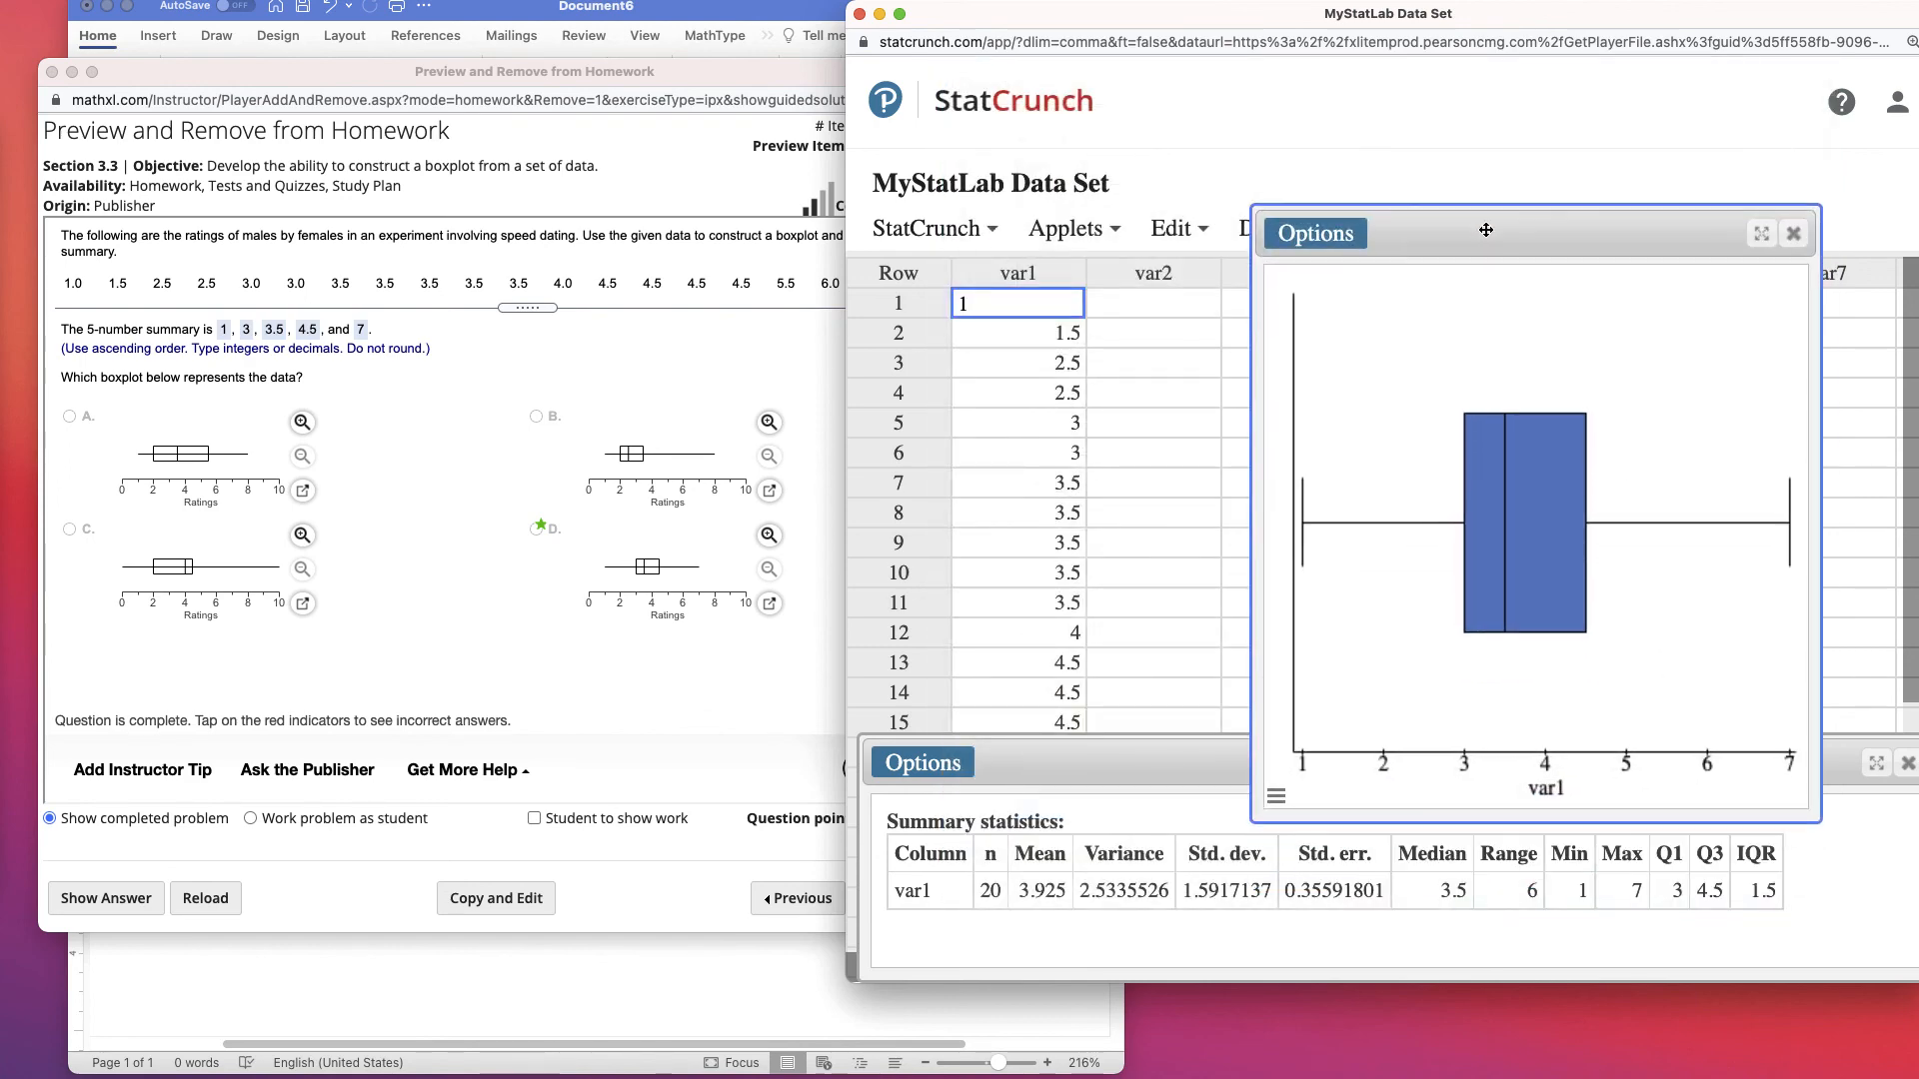
left_click_drag(1486, 230, 1366, 162)
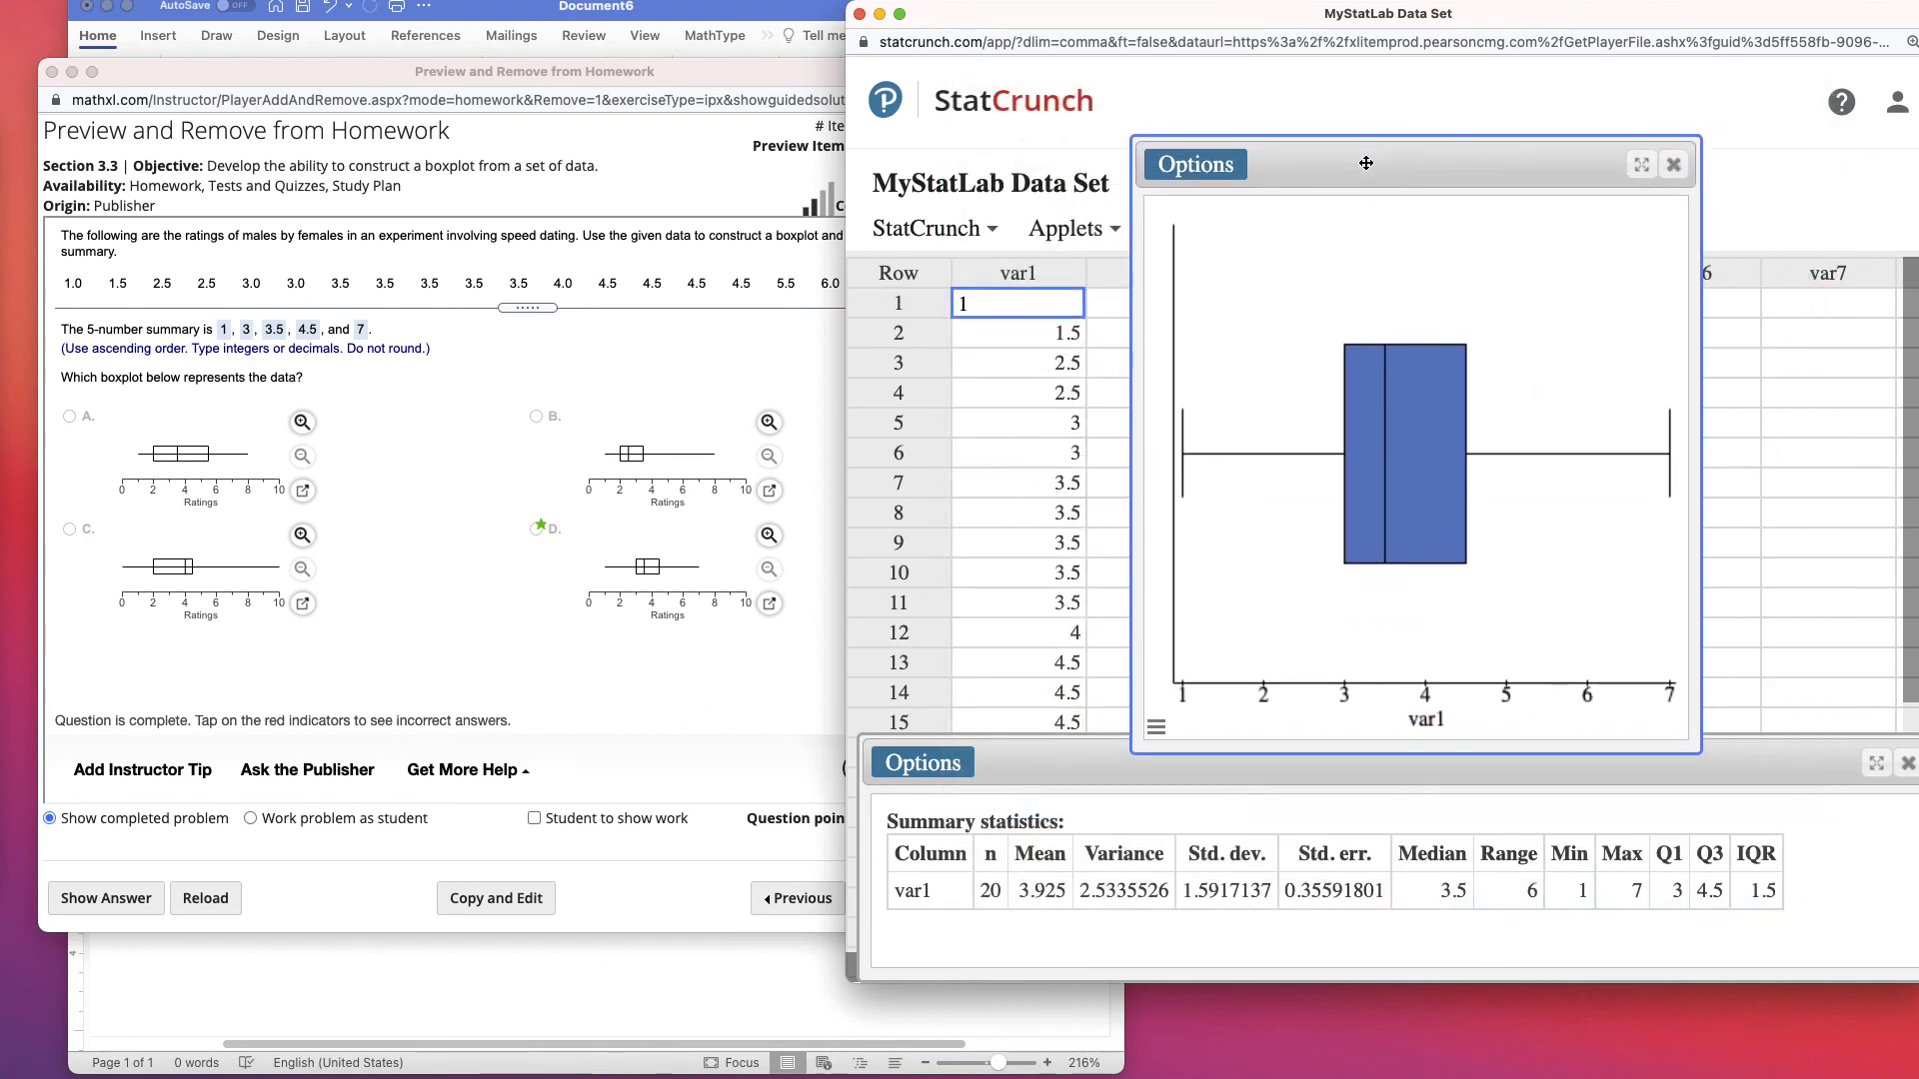